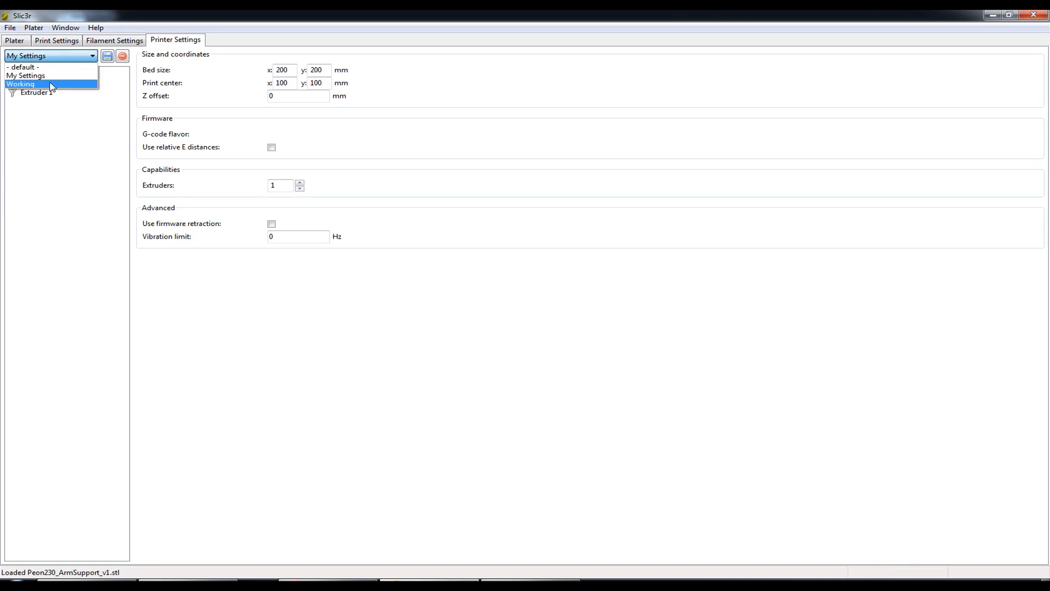
Step: Select the 'Working' printer preset and show its General settings page
left_click(20, 83)
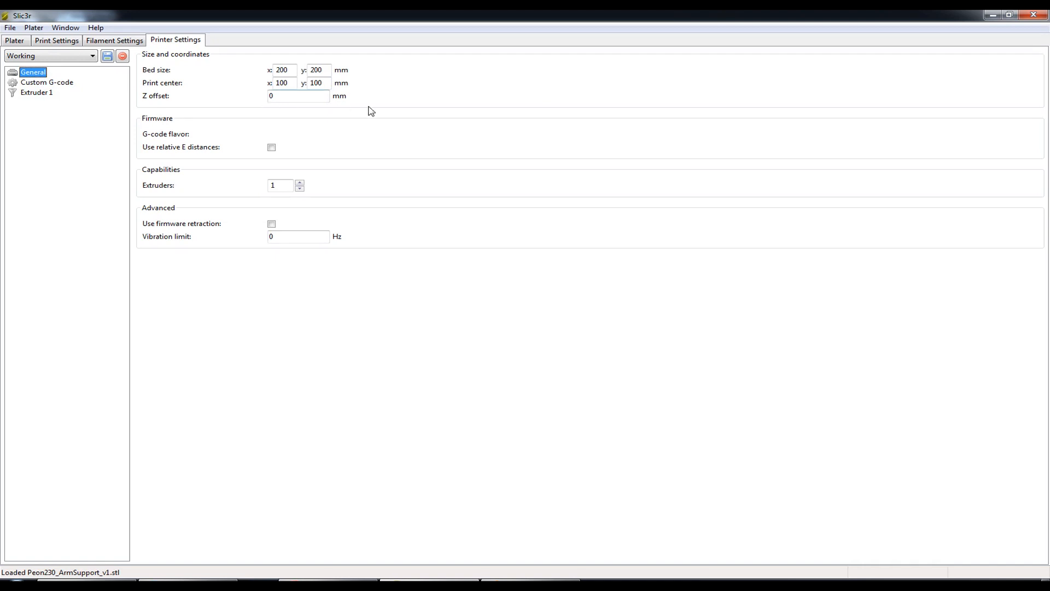
left_click(334, 134)
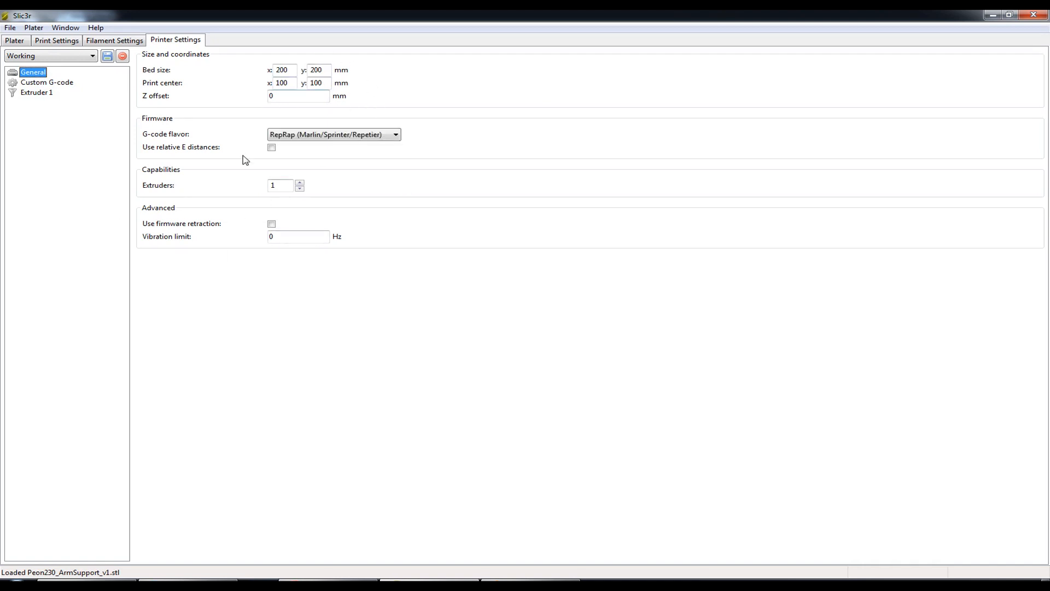
mouse_move(154, 63)
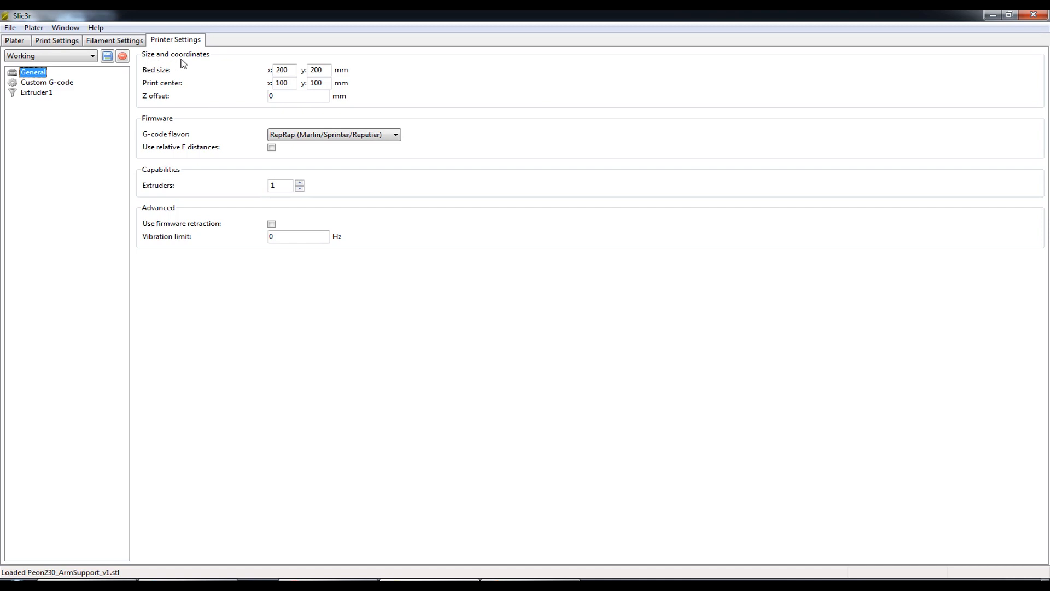
mouse_move(164, 77)
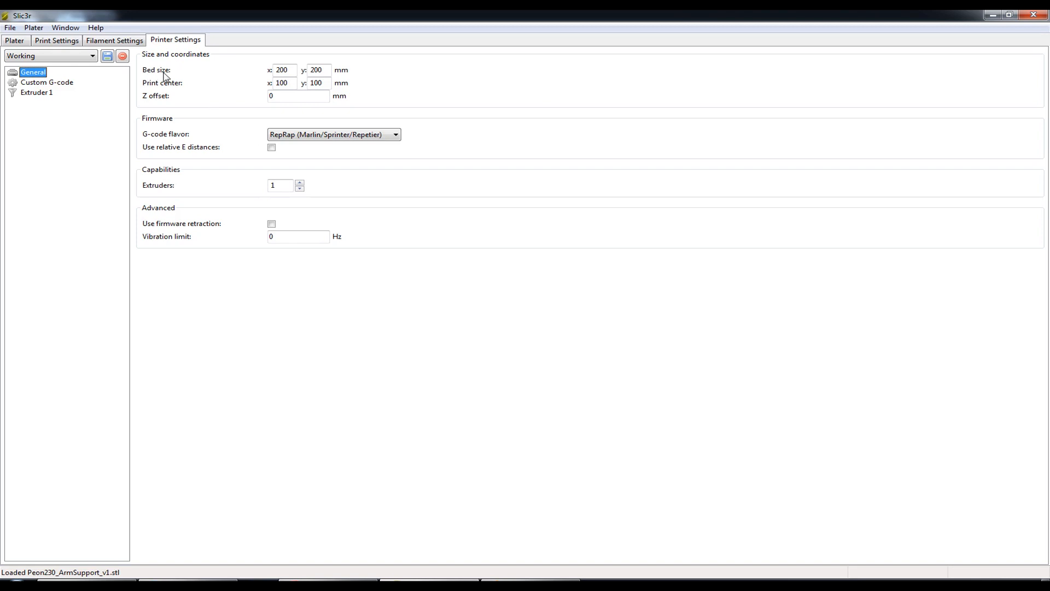
mouse_move(328, 70)
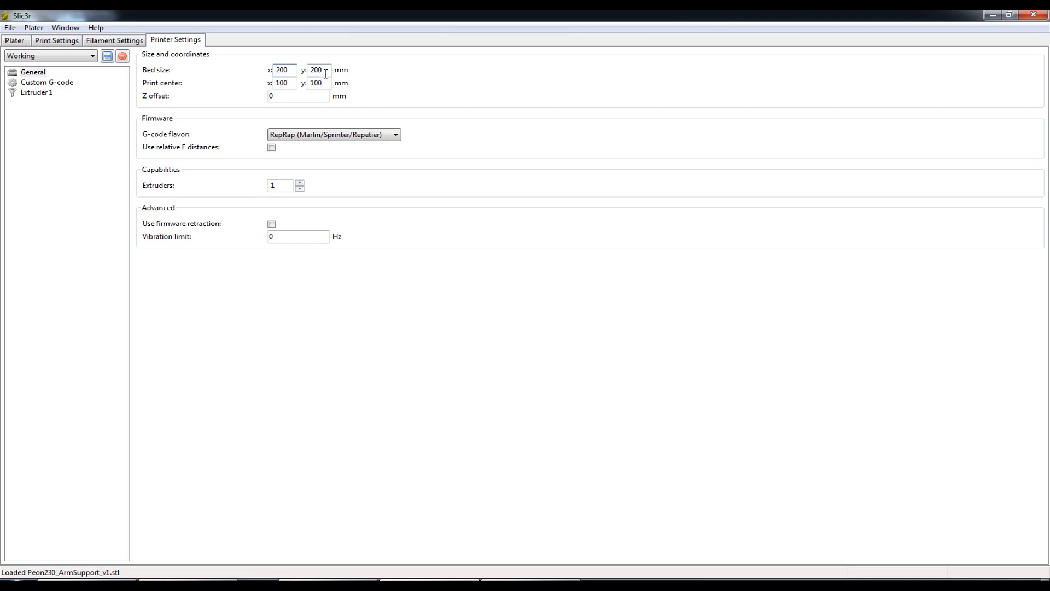
left_click(317, 70)
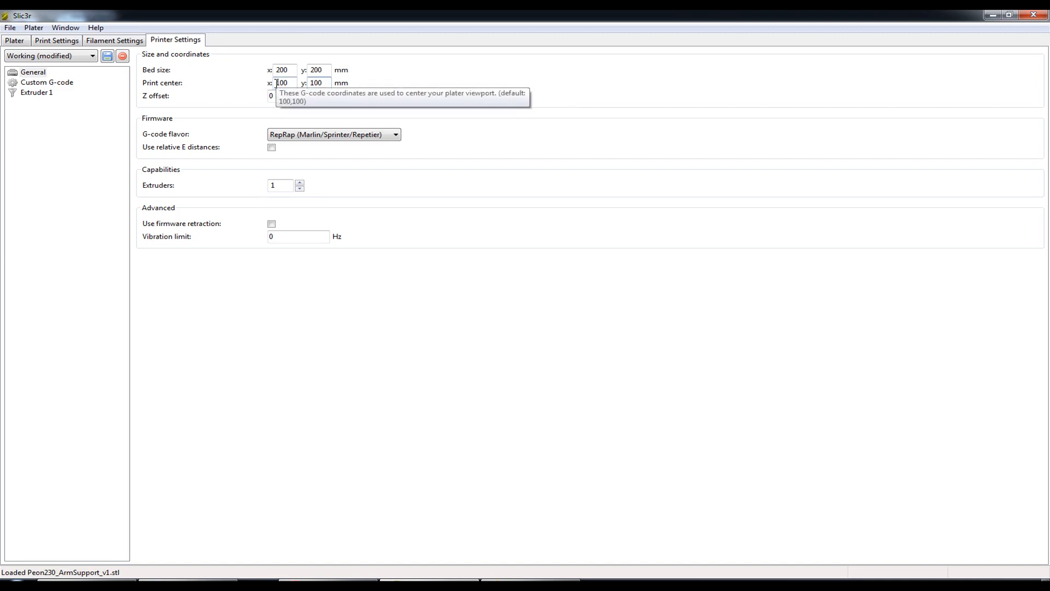
mouse_move(318, 83)
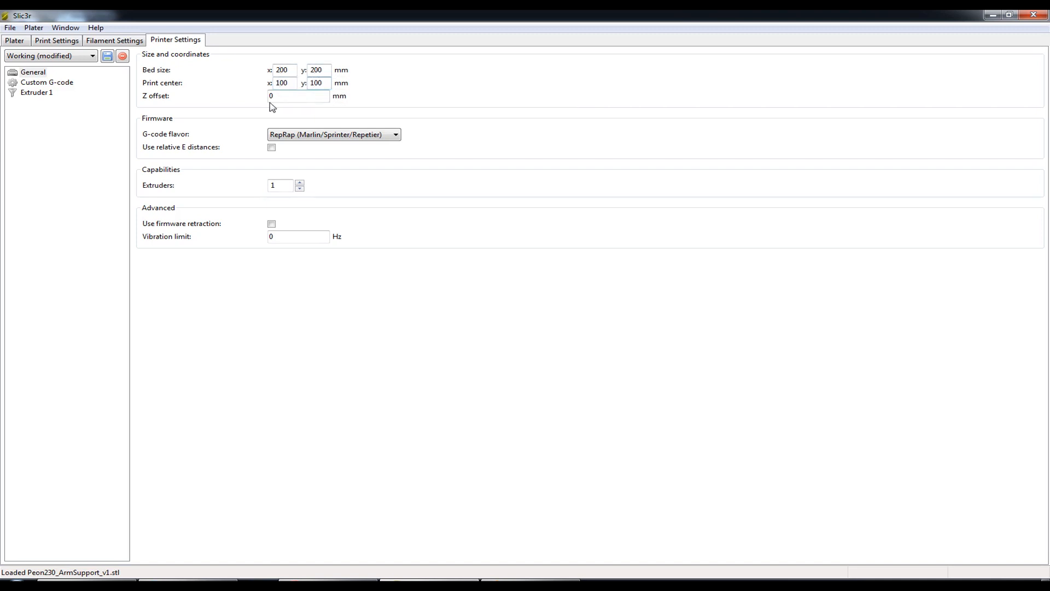
mouse_move(282, 83)
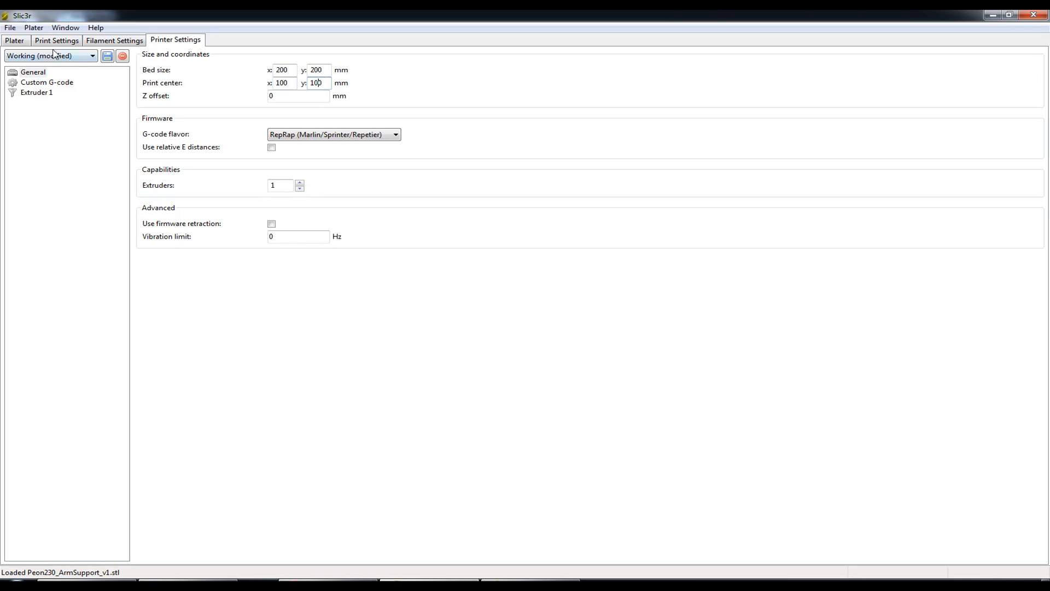
left_click(13, 39)
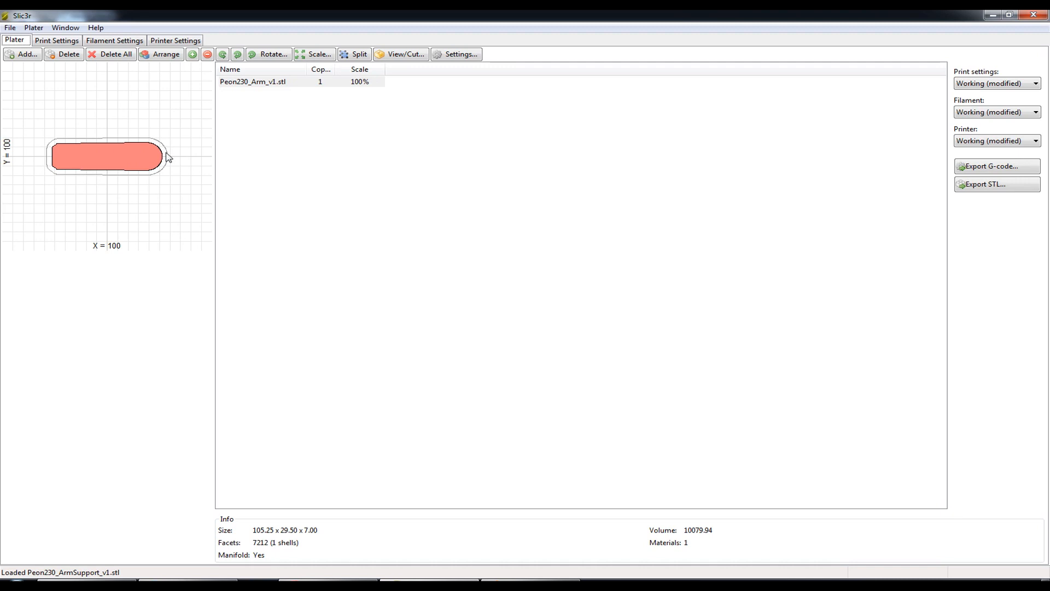
left_click(175, 39)
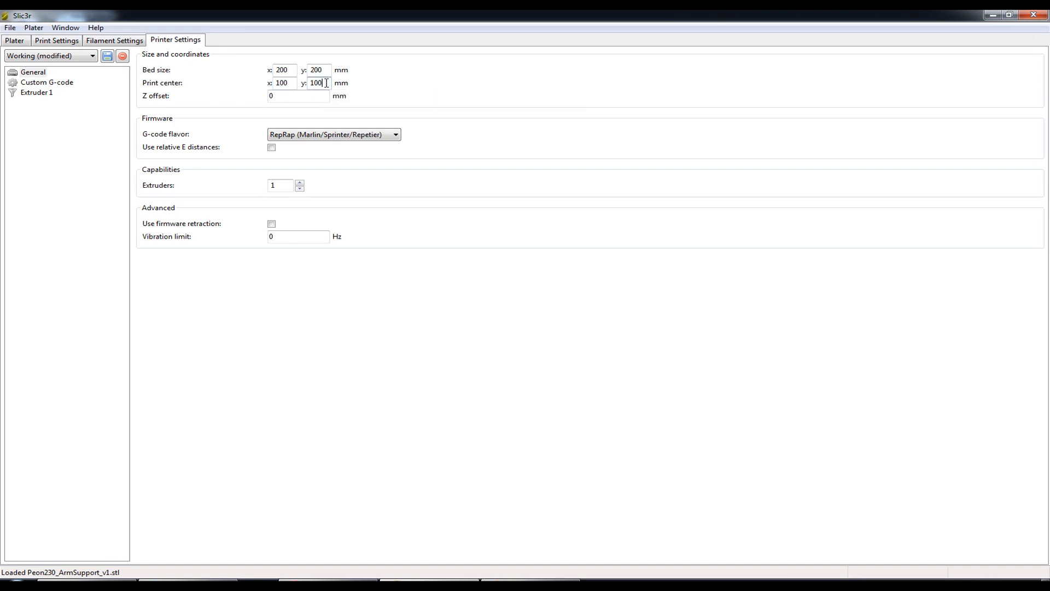
mouse_move(318, 82)
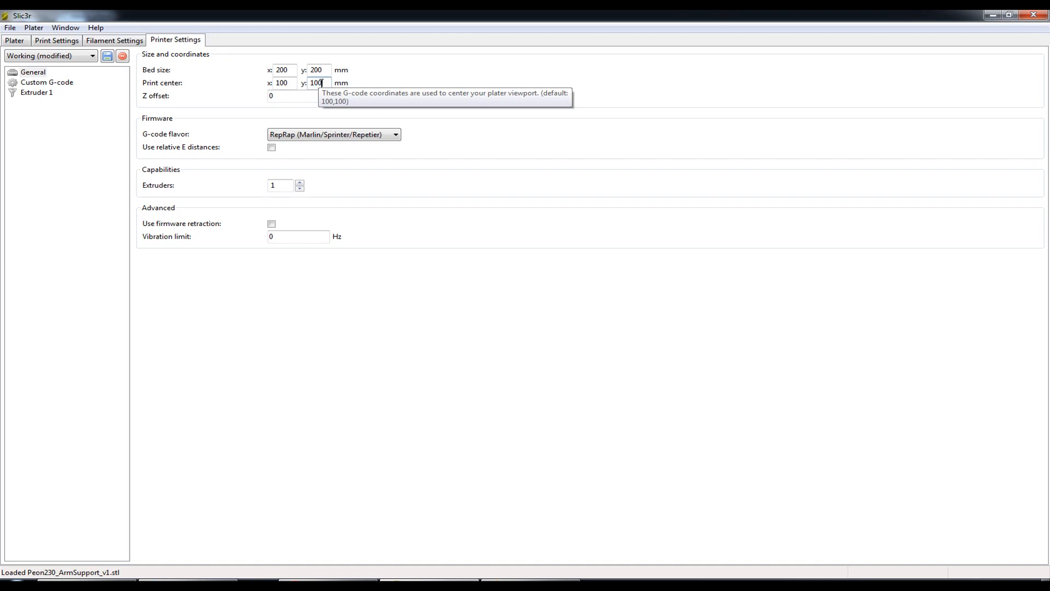
Step: Change the print centre Y value from 100 to 90 mm
triple_click(318, 82)
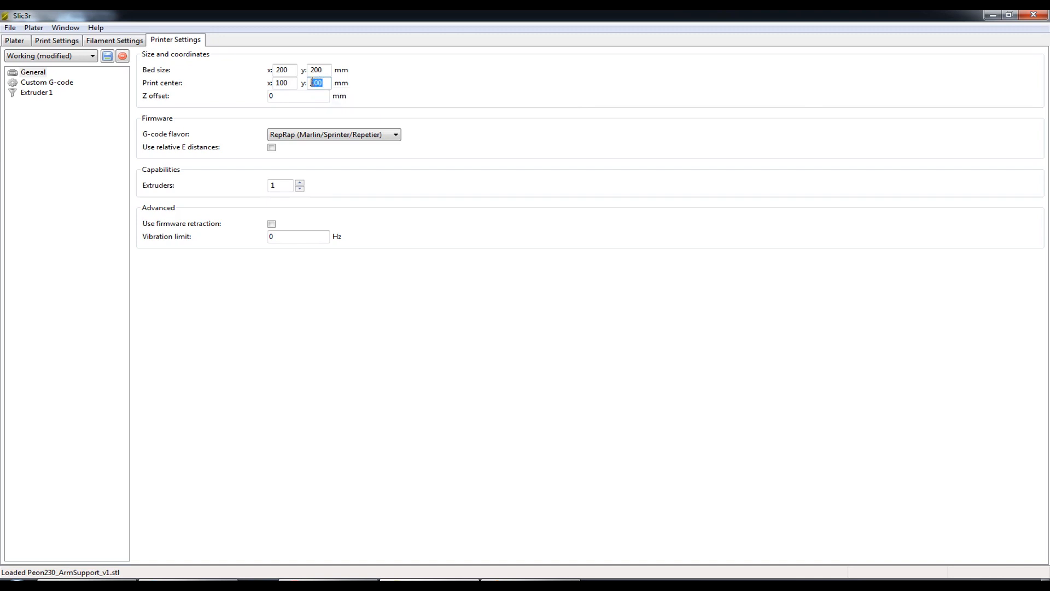
type("90")
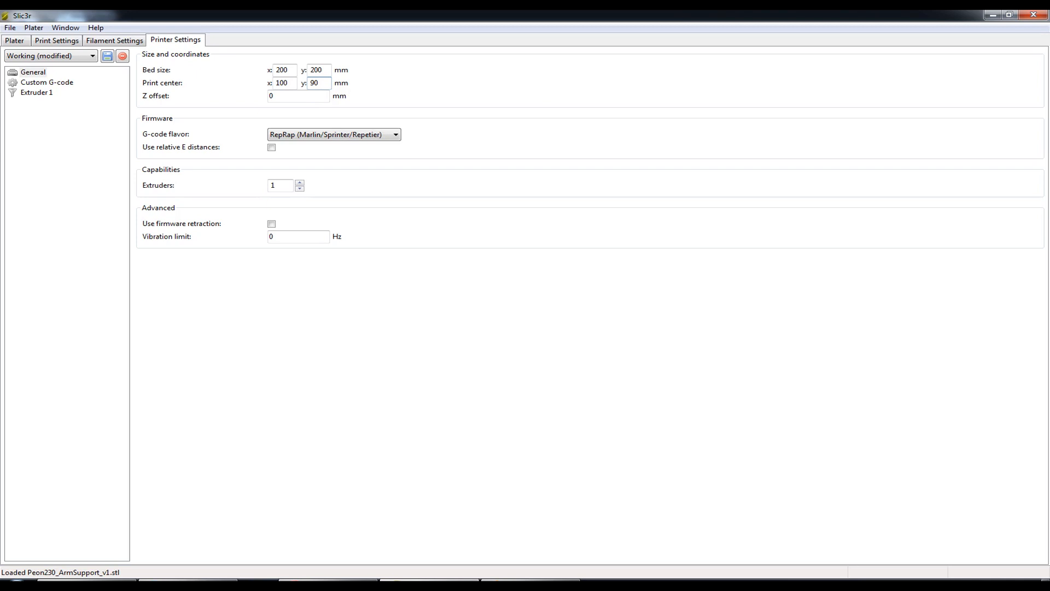
mouse_move(352, 91)
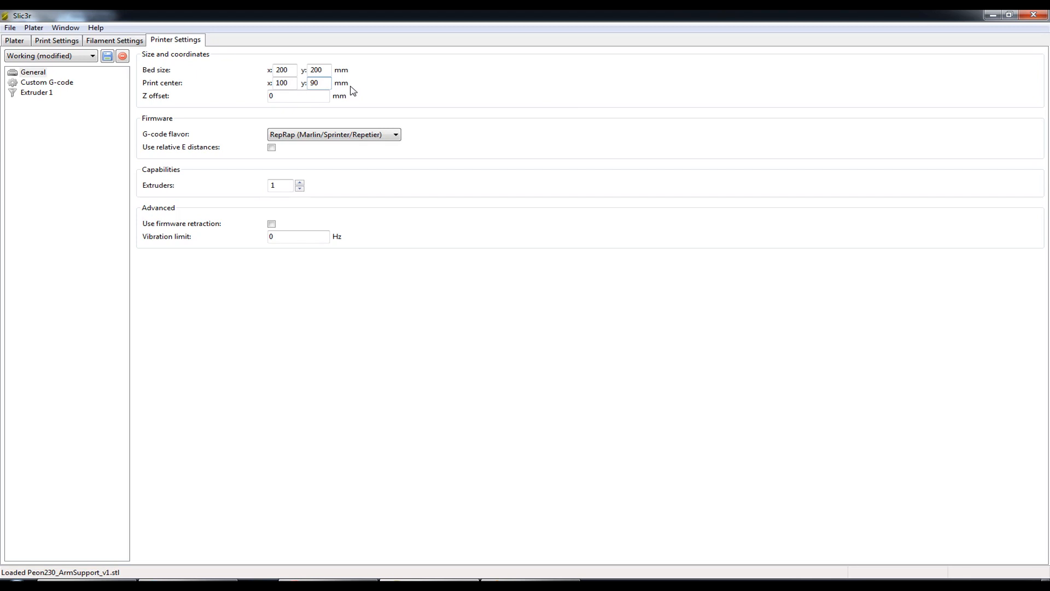
mouse_move(319, 84)
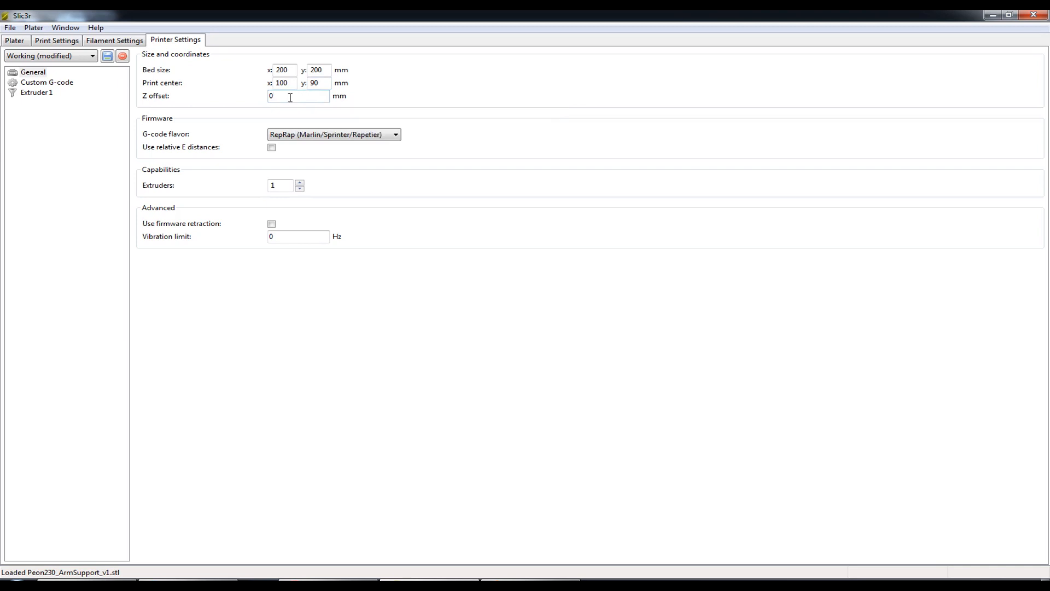
Step: Replace the Z offset value 0 with -0.2 mm and apply it
left_click(298, 96)
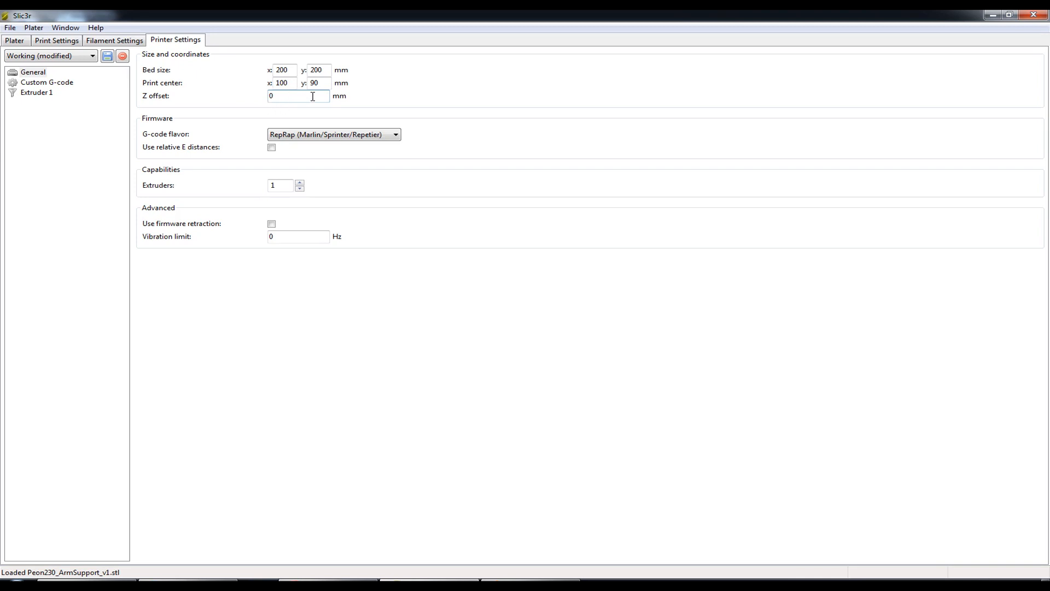
mouse_move(295, 95)
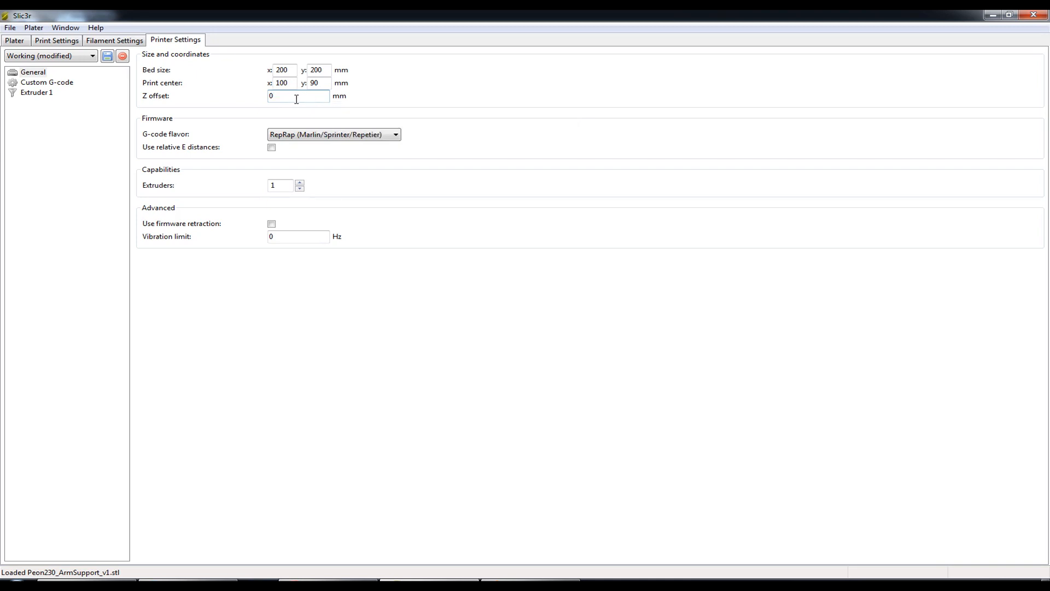
left_click(298, 96)
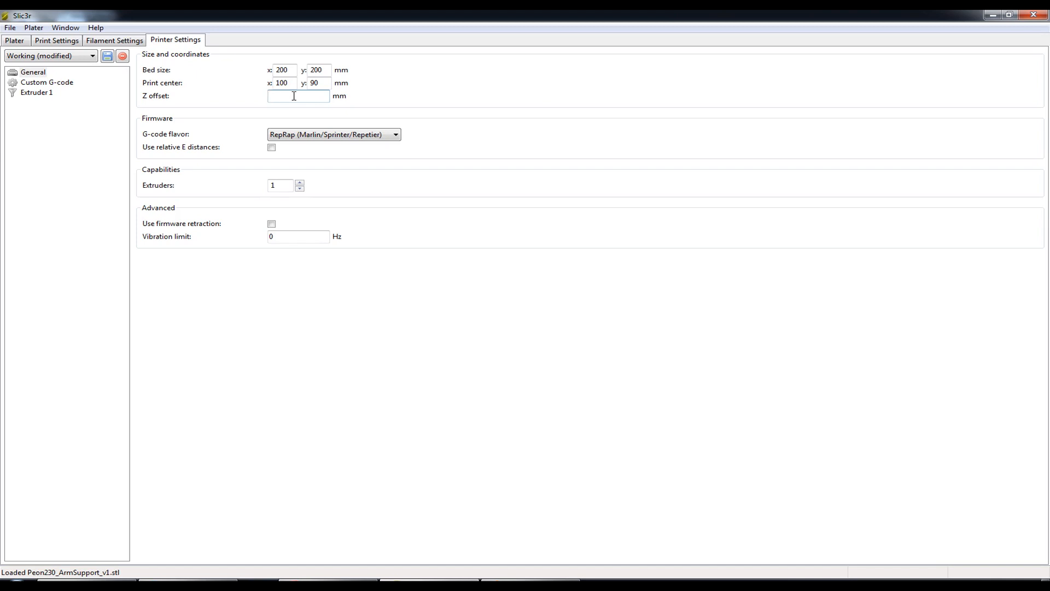
left_click(298, 96)
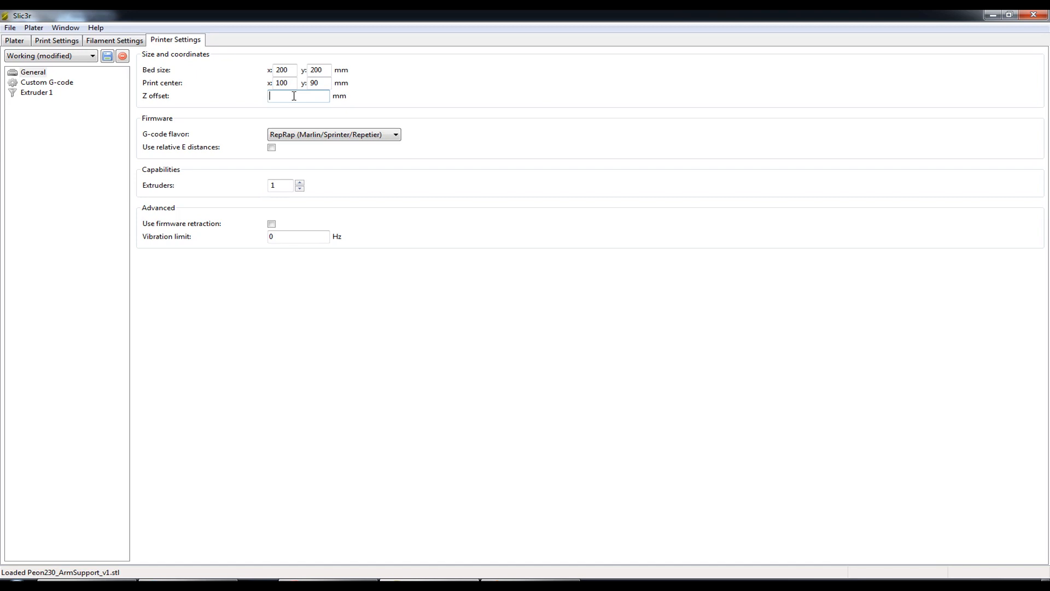
type("-")
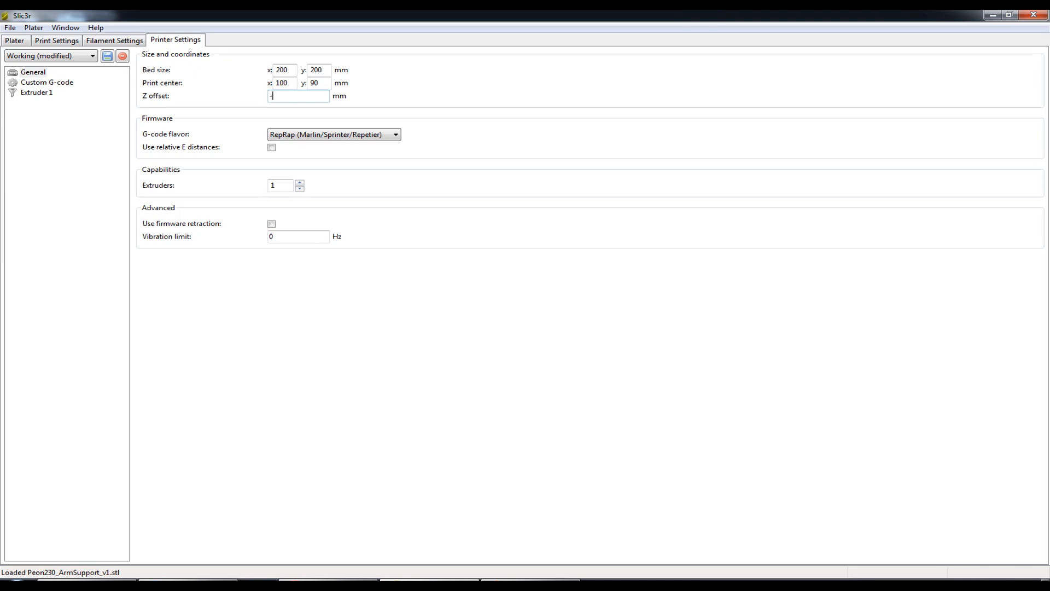
type("0.2")
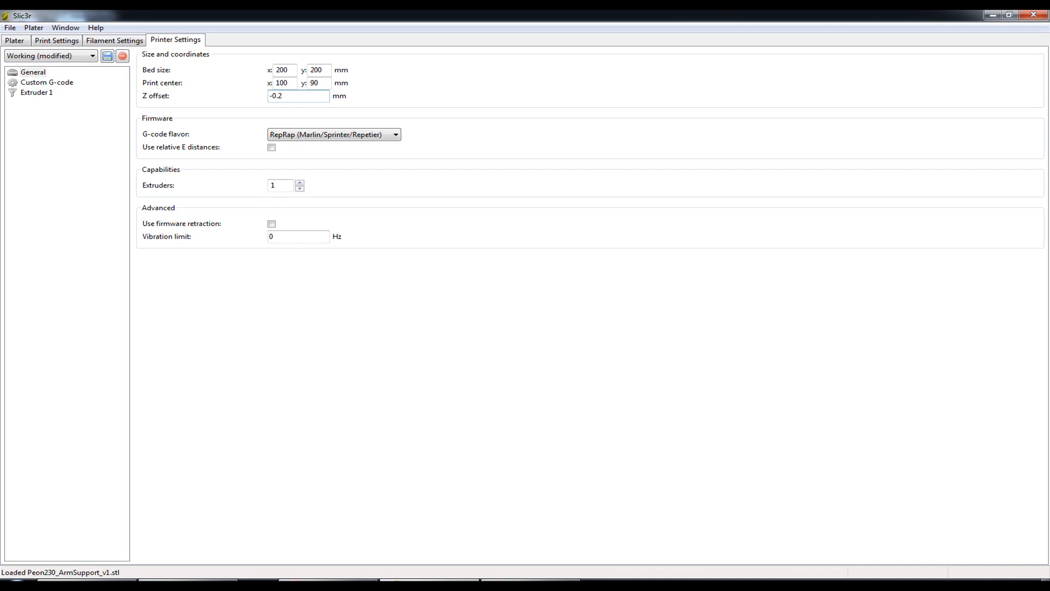
left_click(298, 95)
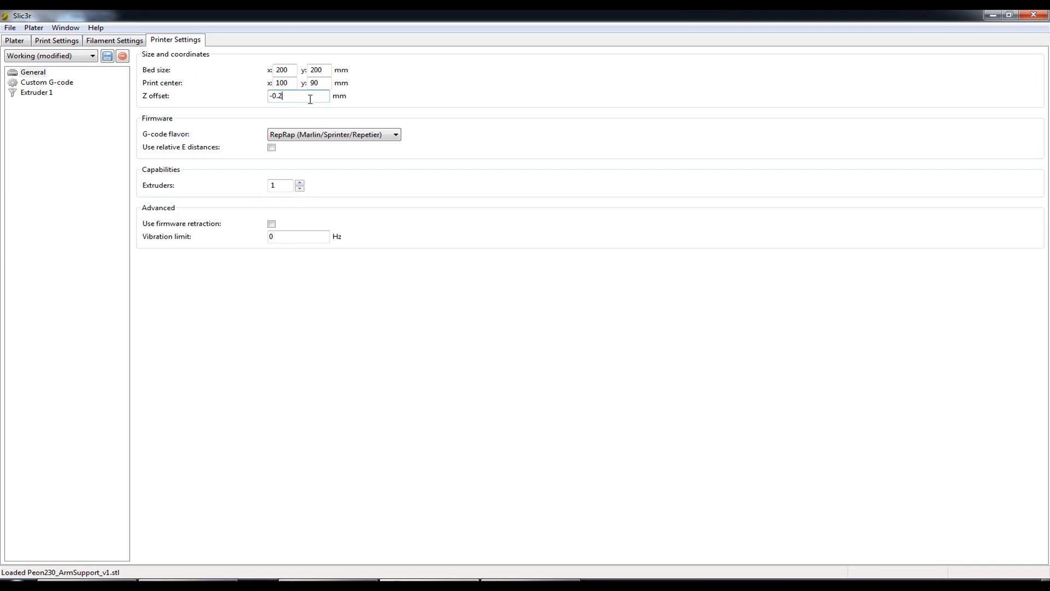
mouse_move(288, 96)
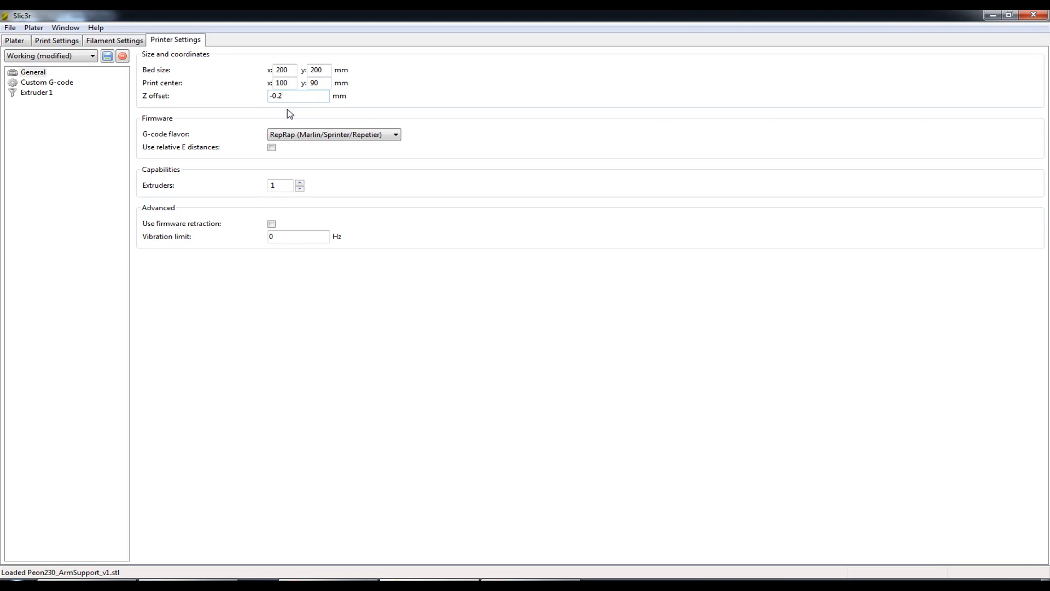
left_click(298, 96)
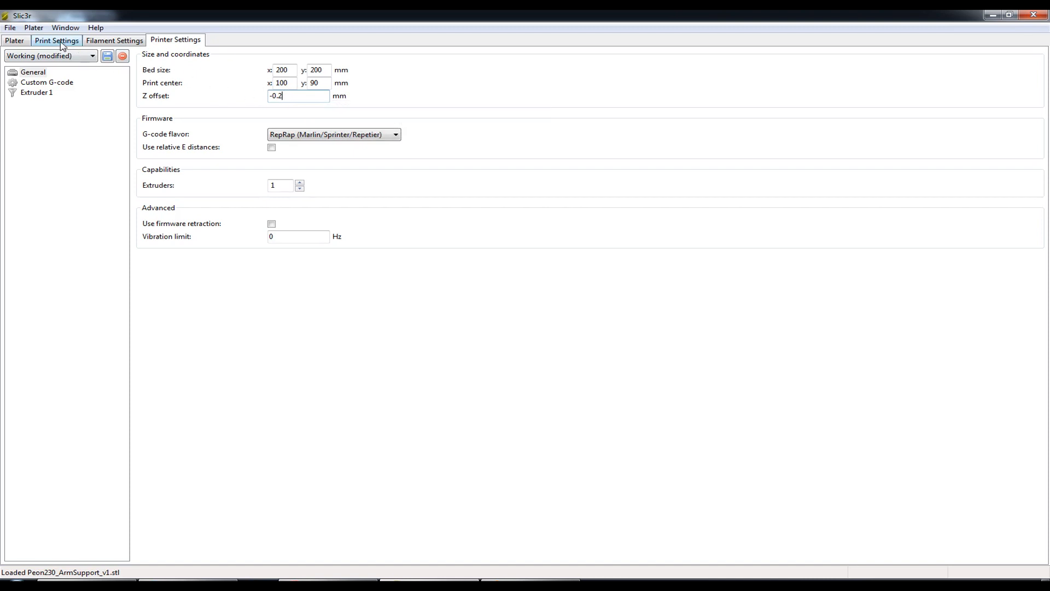
left_click(57, 40)
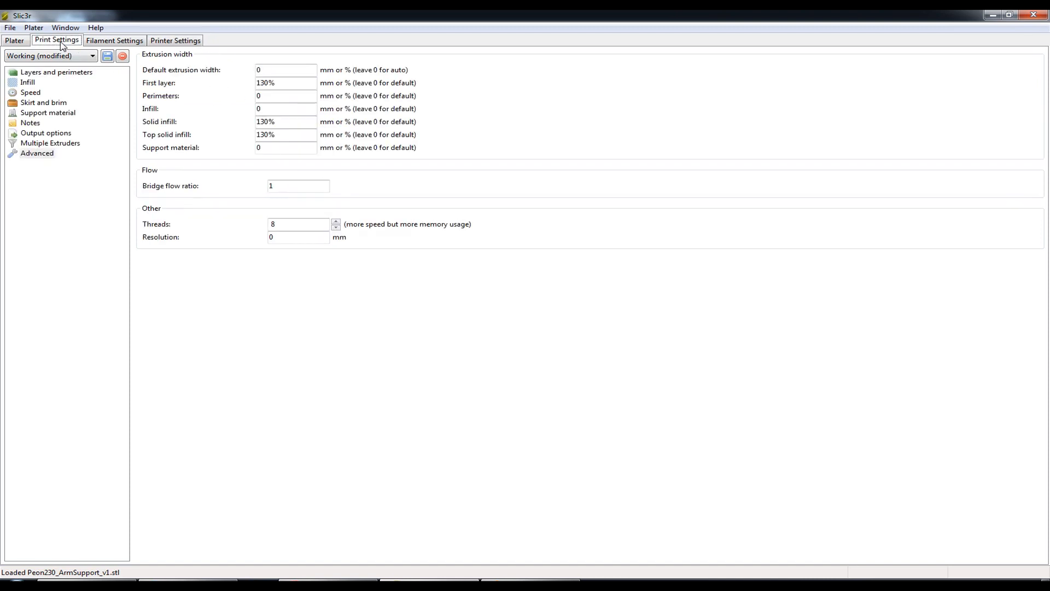
left_click(56, 72)
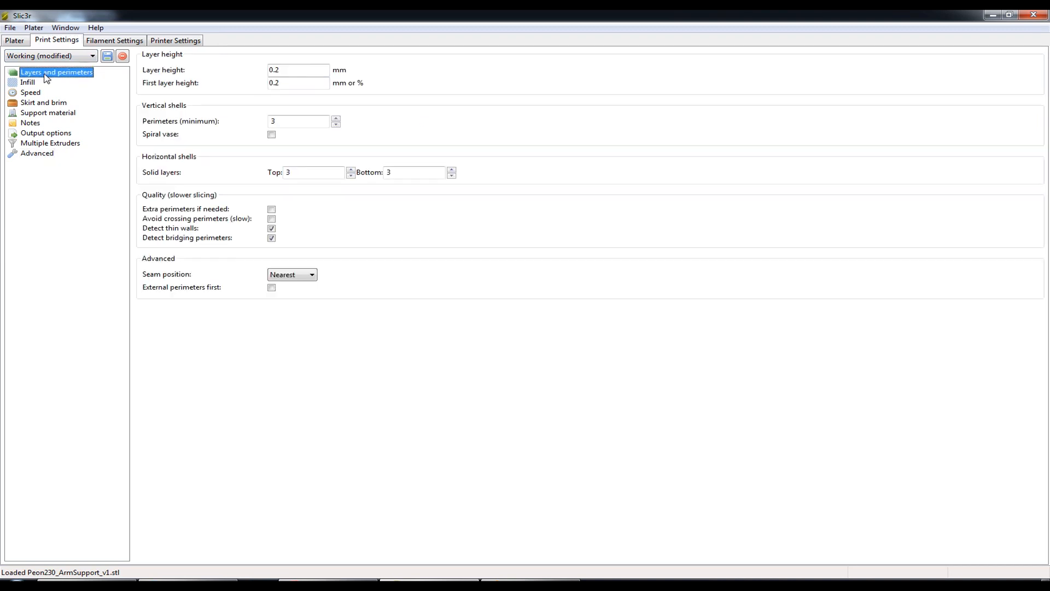
mouse_move(159, 89)
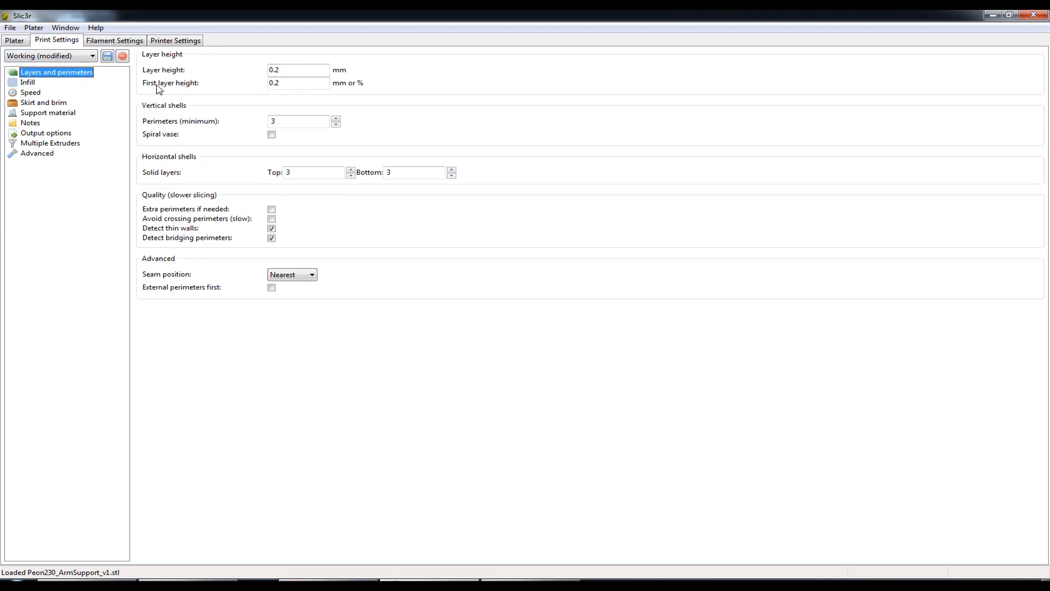
mouse_move(298, 83)
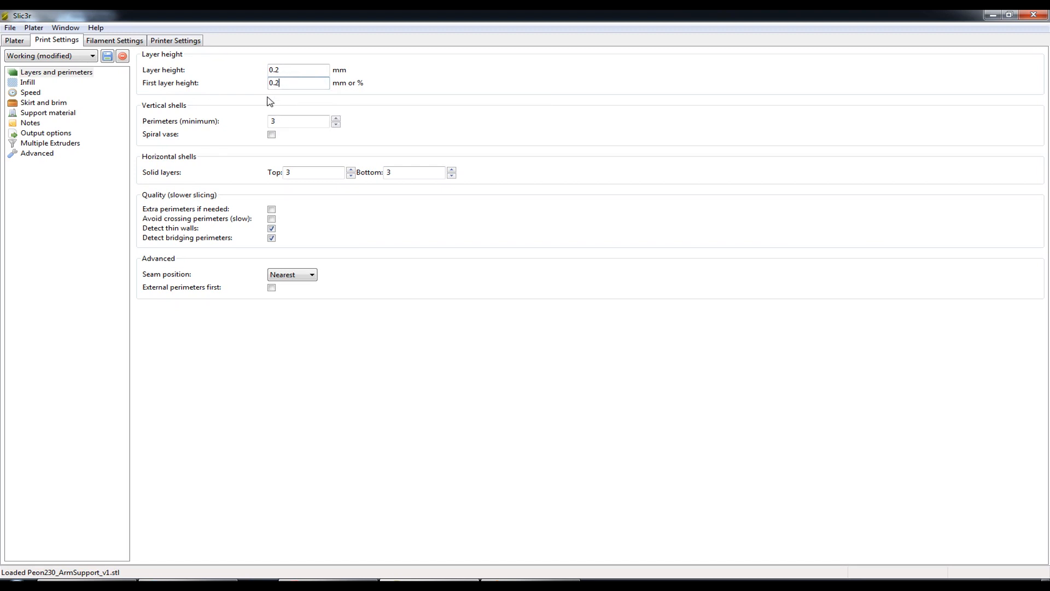
mouse_move(209, 59)
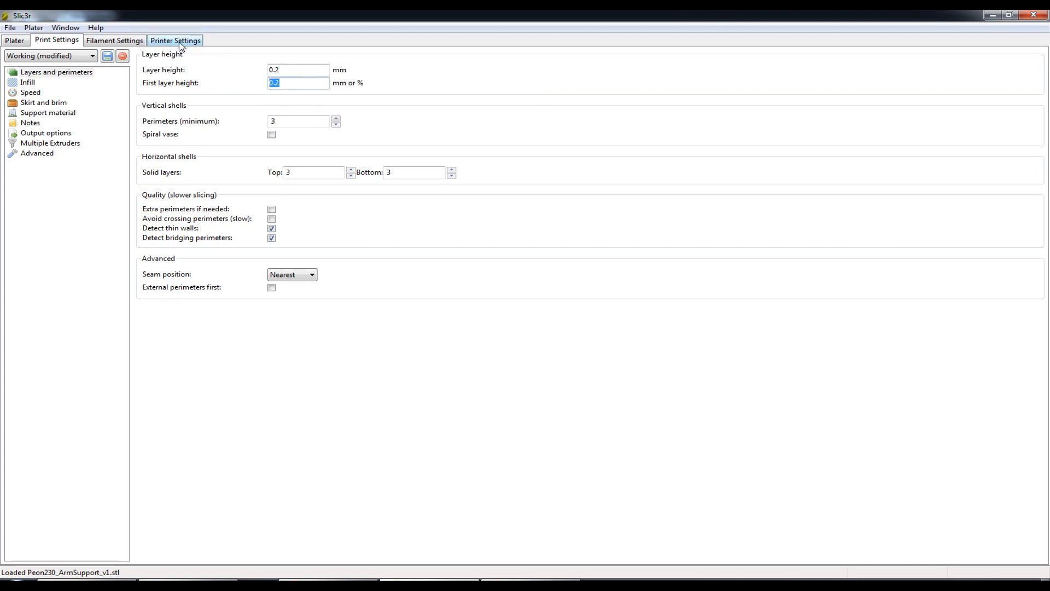
left_click(175, 40)
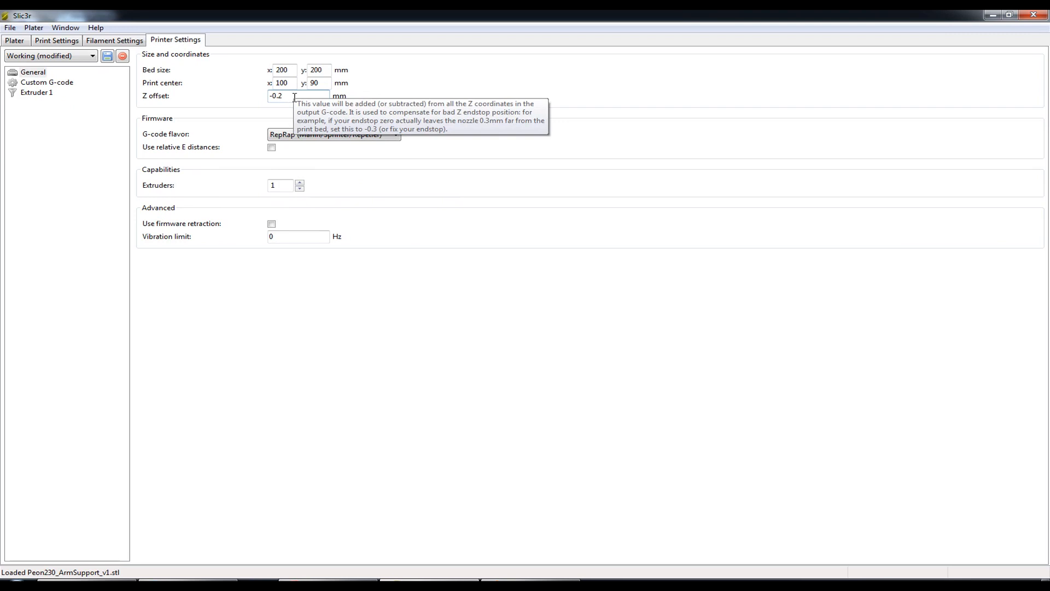
mouse_move(283, 114)
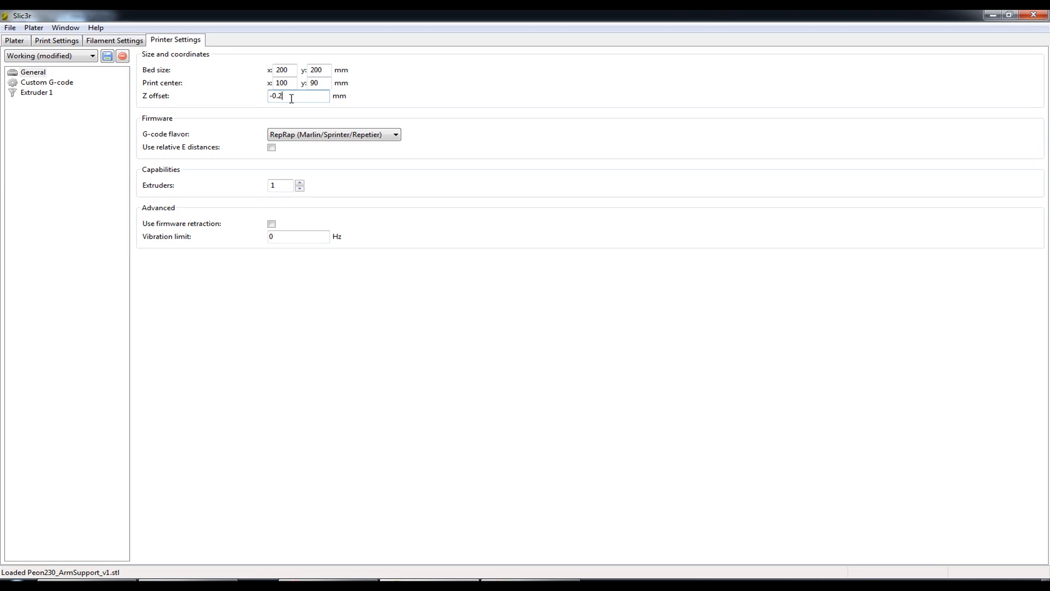
Step: Reset the Z offset from -0.2 back to 0 mm
type("0")
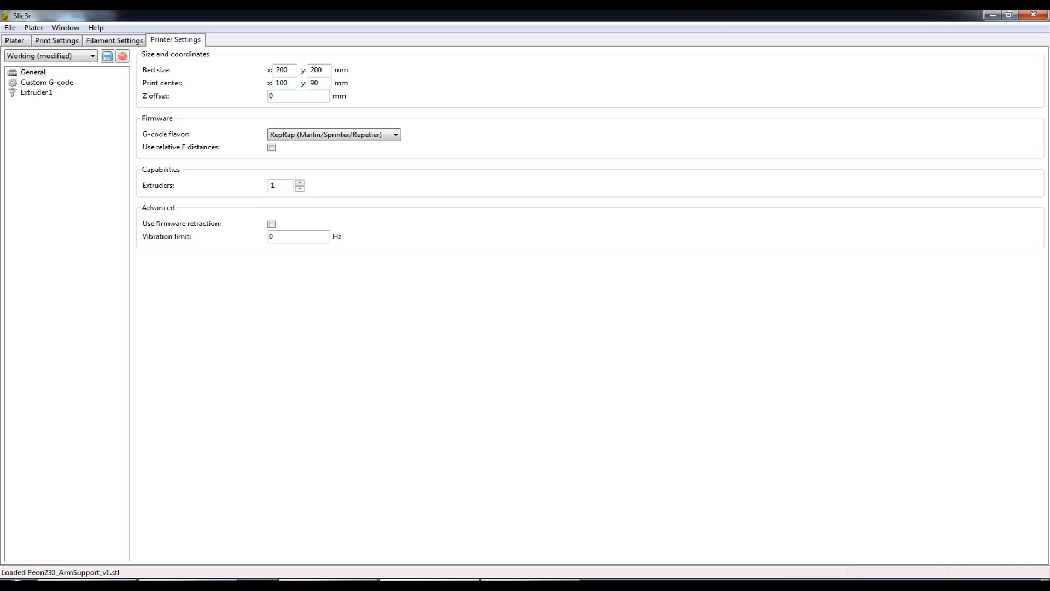
mouse_move(306, 104)
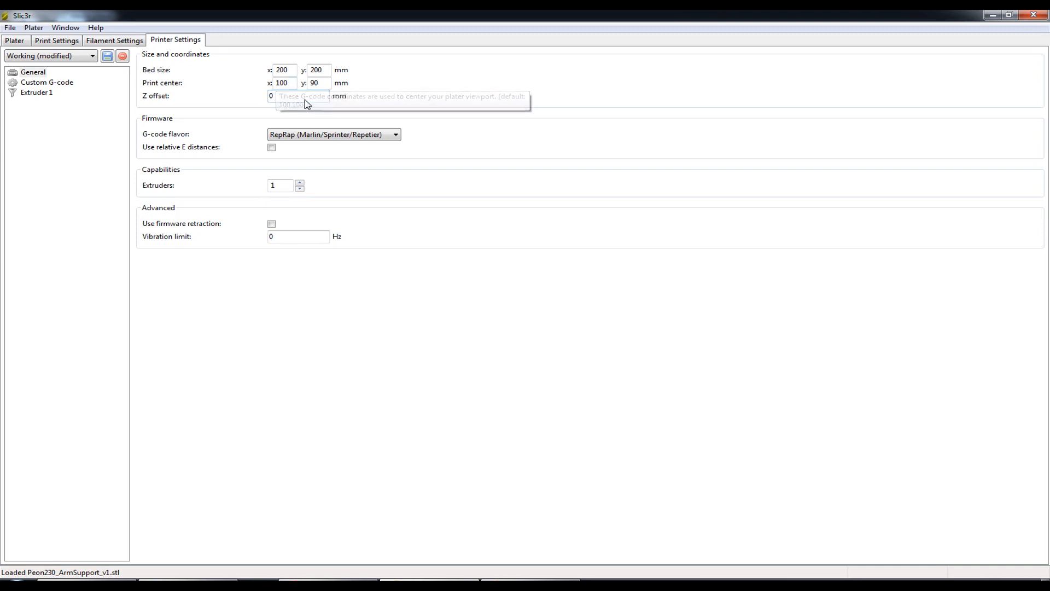
mouse_move(288, 110)
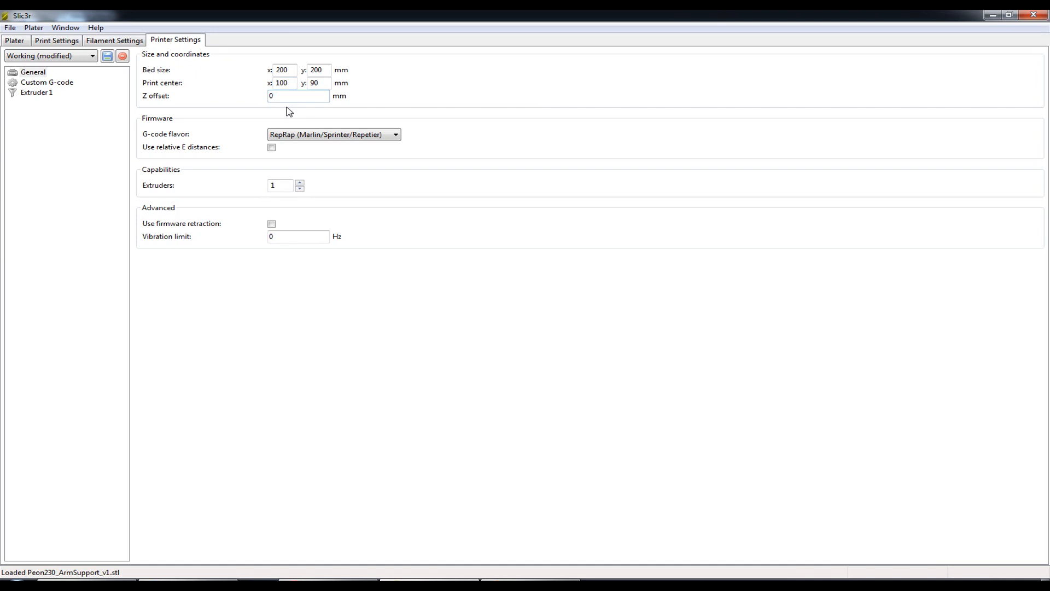
left_click(298, 95)
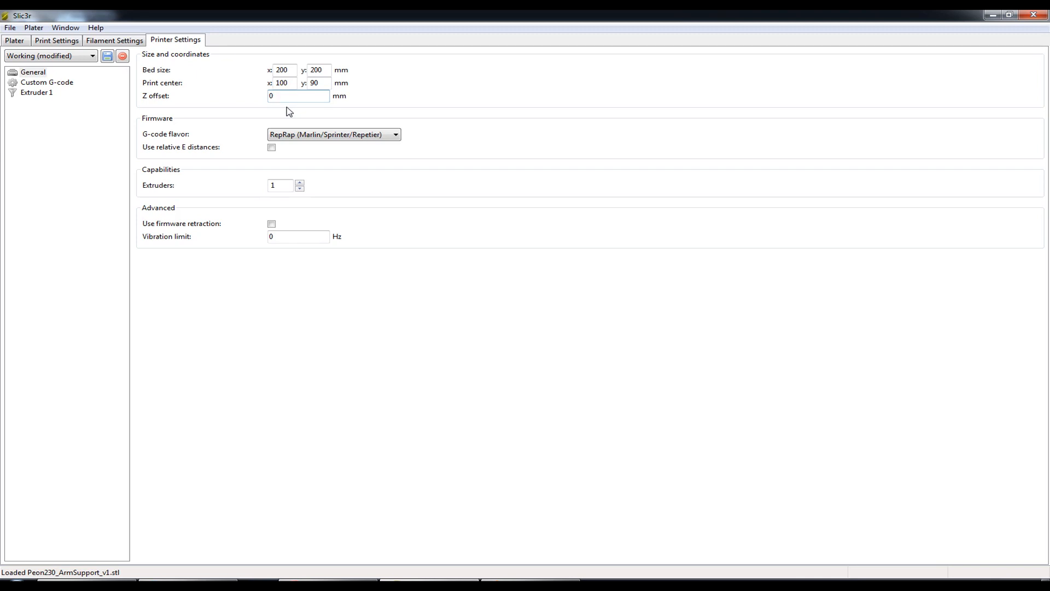
left_click(297, 95)
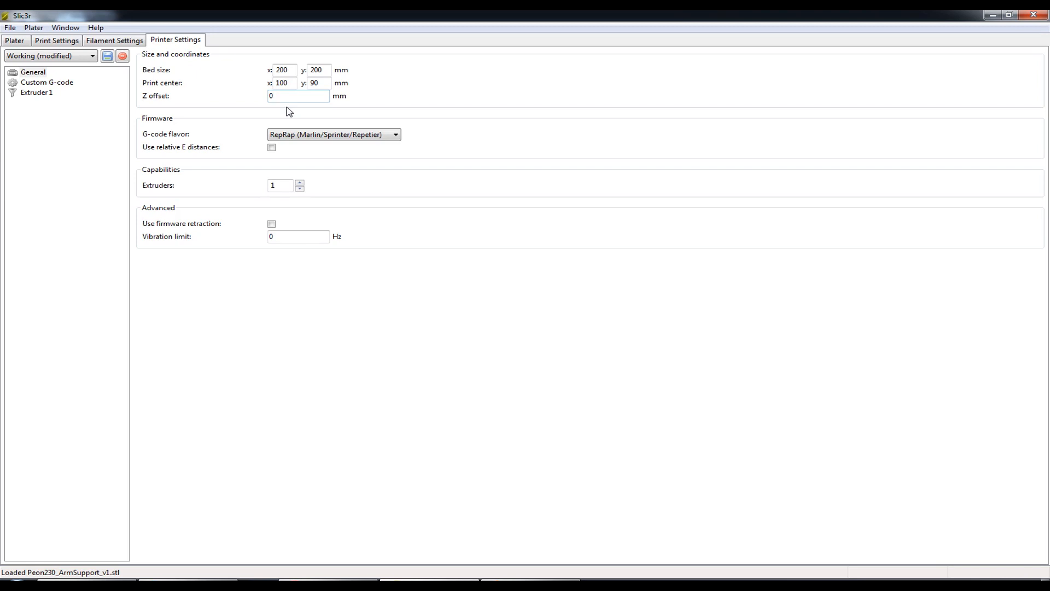
Step: Try a Z offset of 0.05 mm, then settle on 0.1 mm
type(".1")
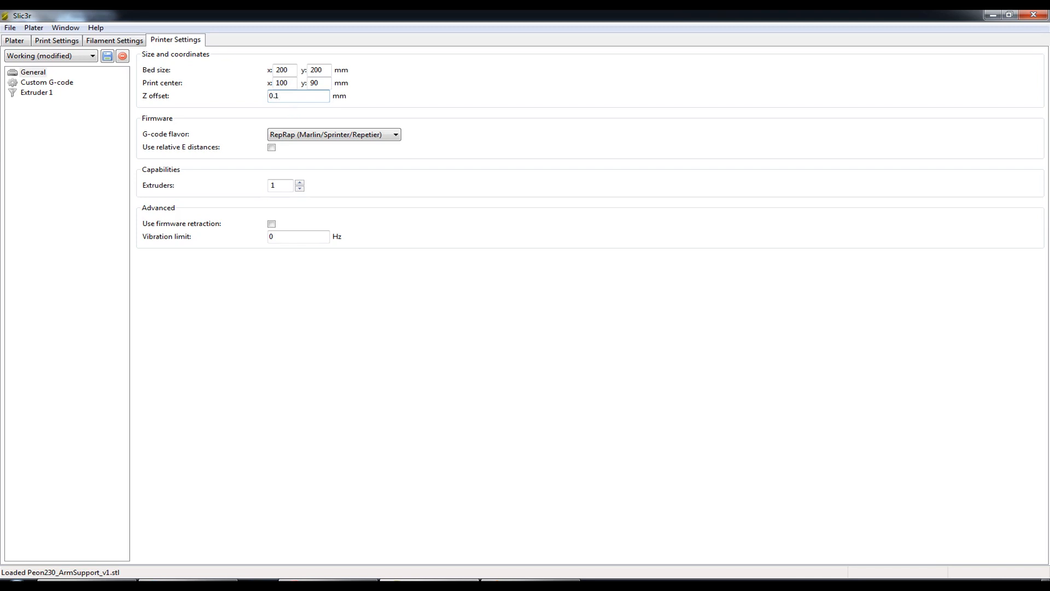
type("0.05")
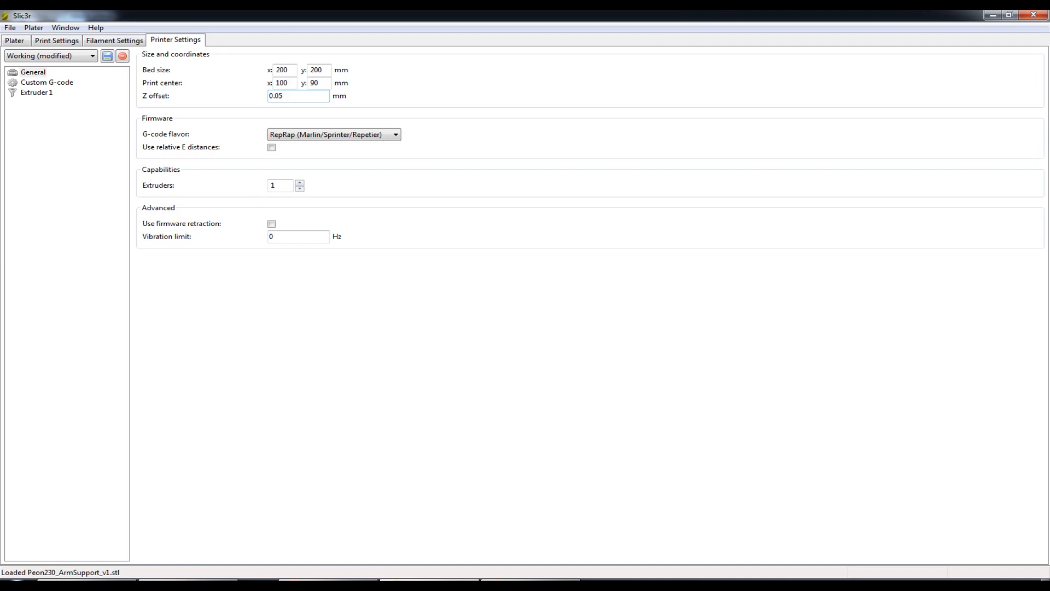
left_click(297, 95)
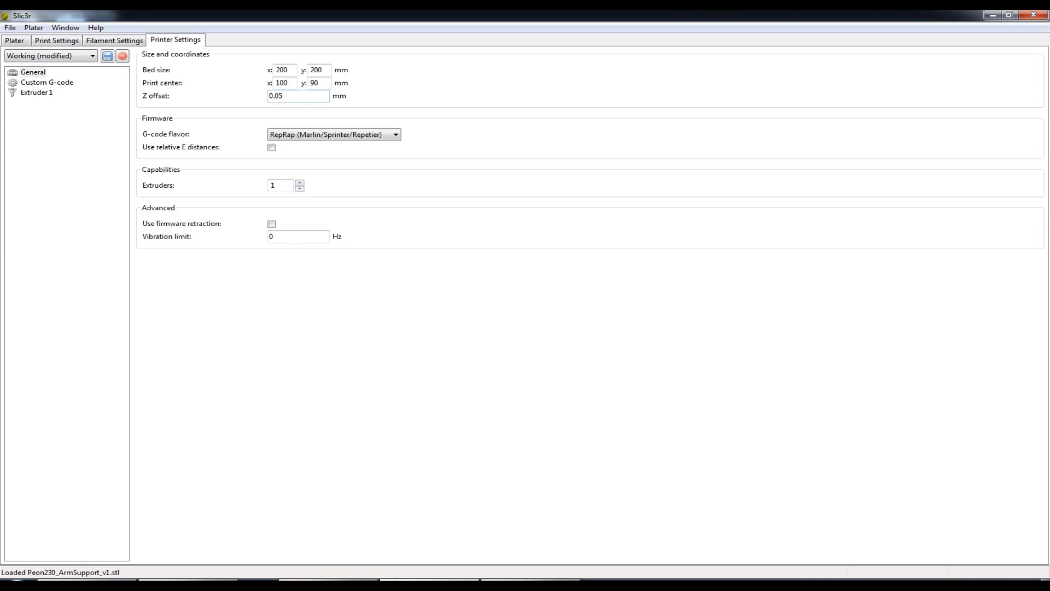
left_click(298, 95)
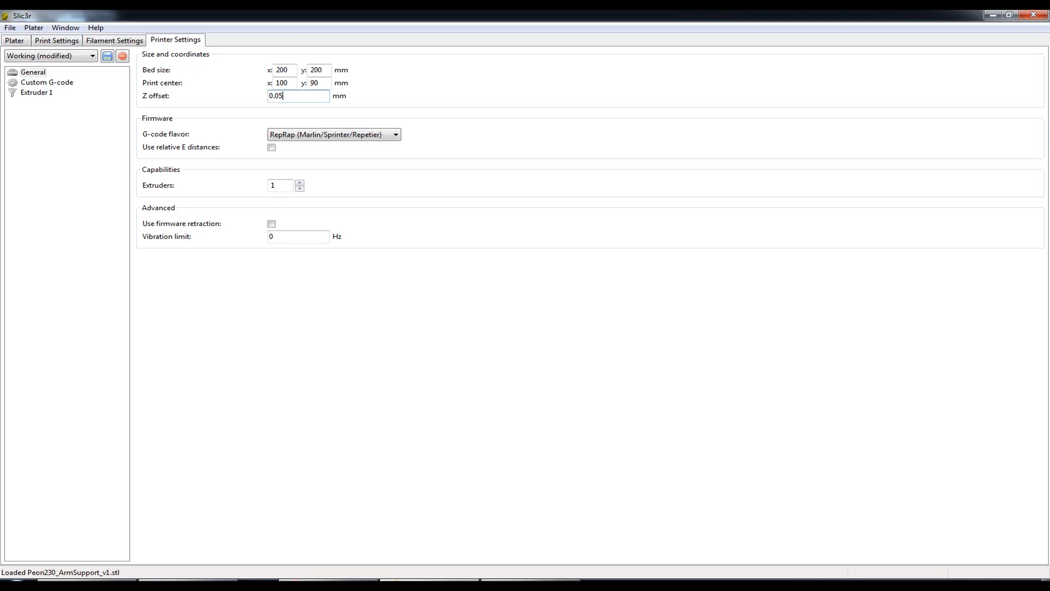
type("0.1")
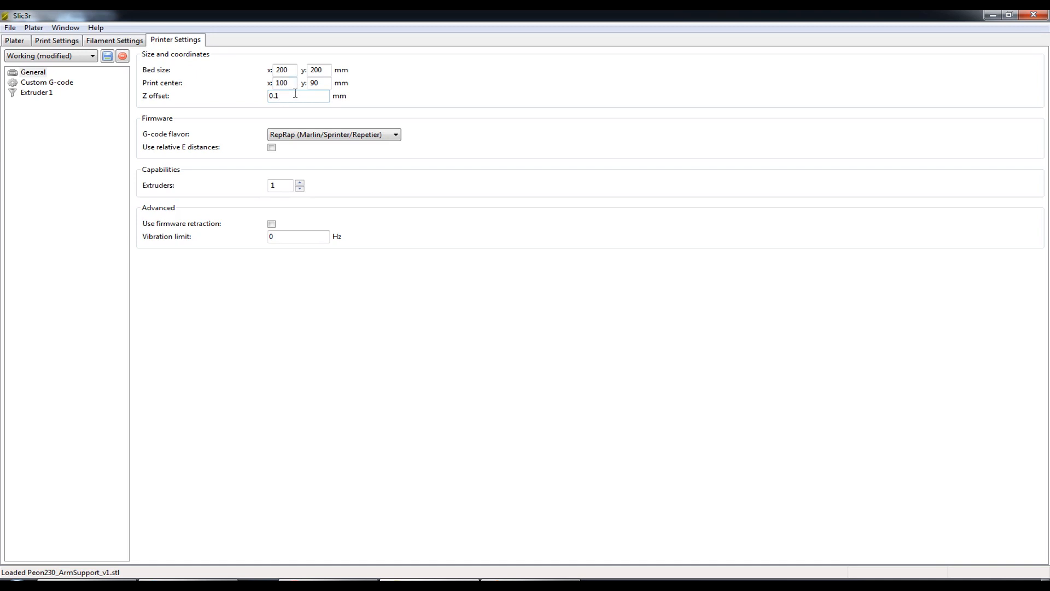
mouse_move(295, 95)
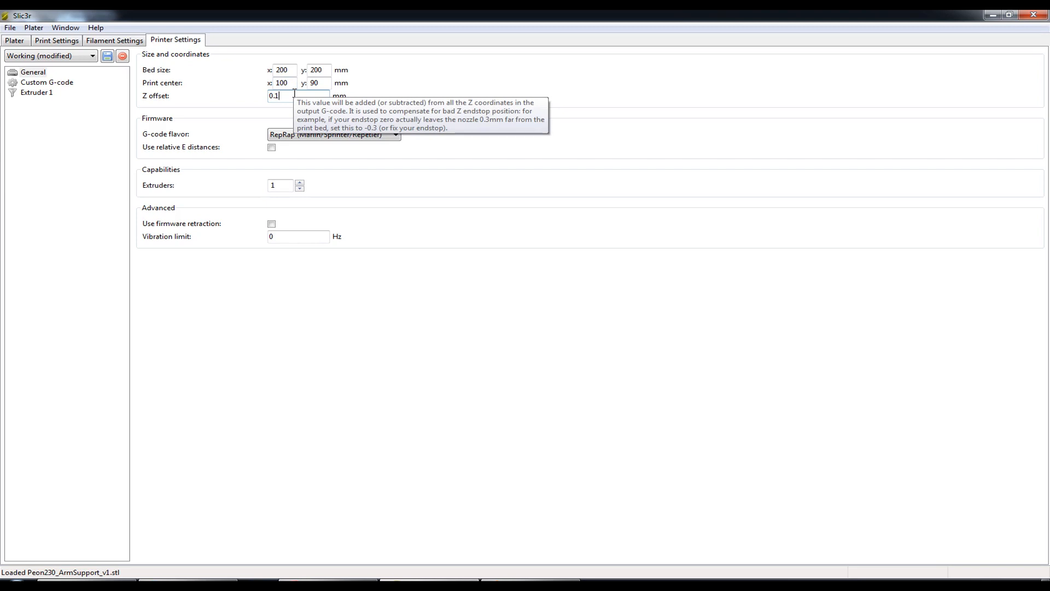
mouse_move(241, 137)
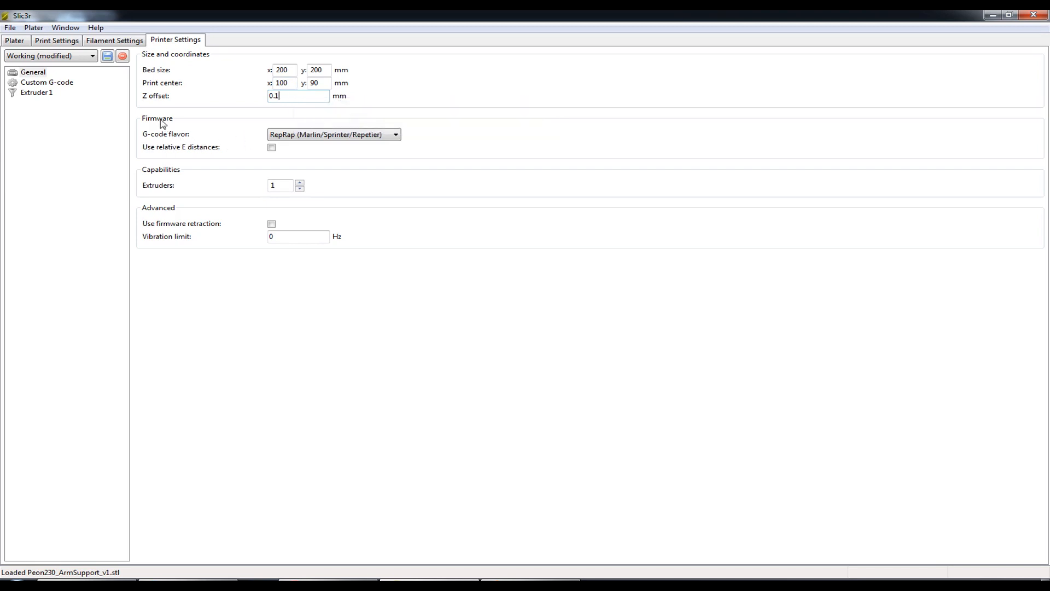
mouse_move(220, 128)
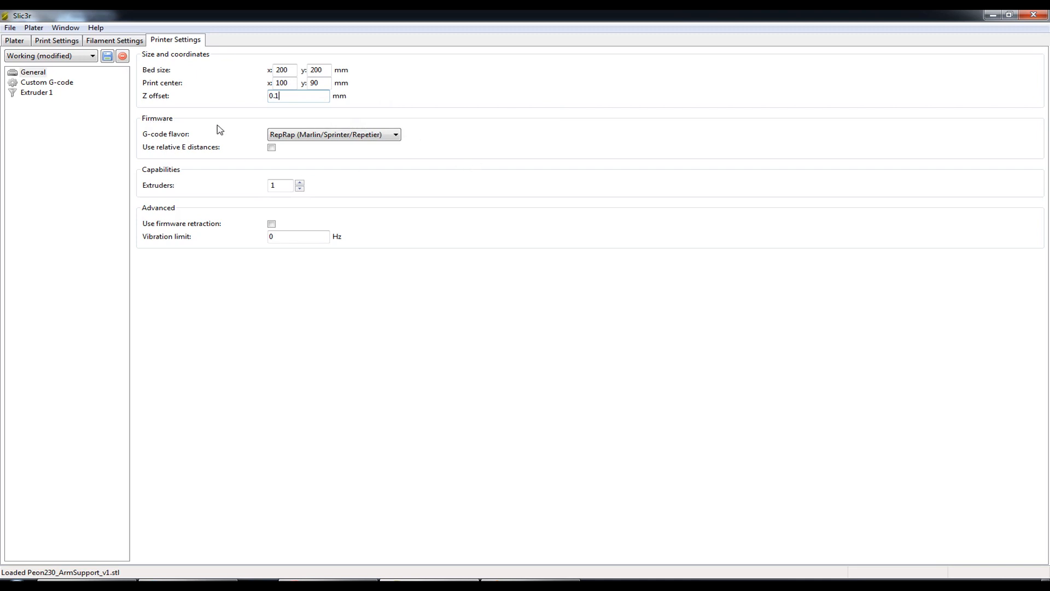
mouse_move(409, 132)
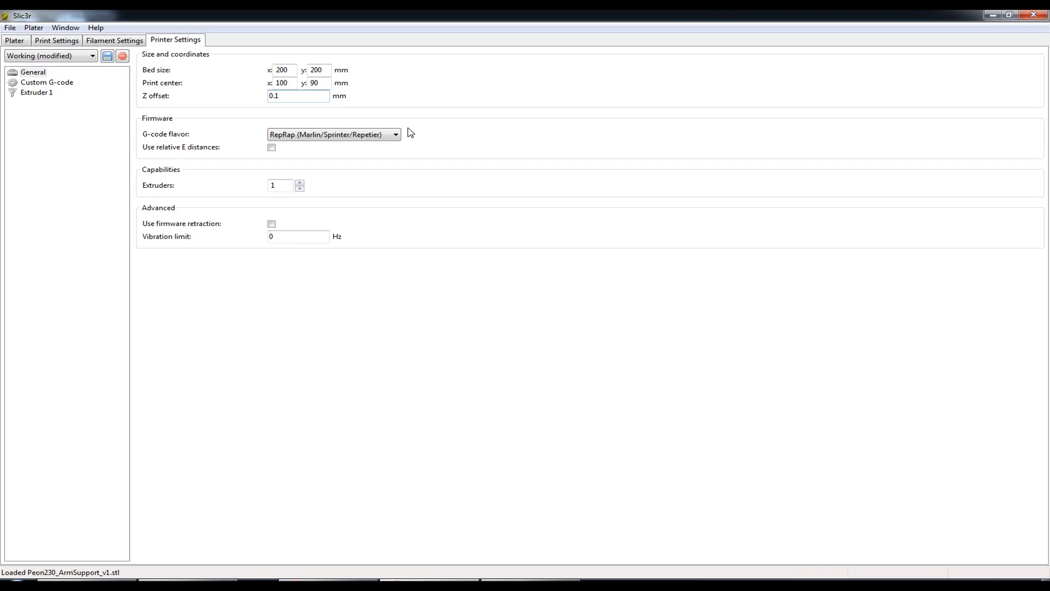
left_click(333, 134)
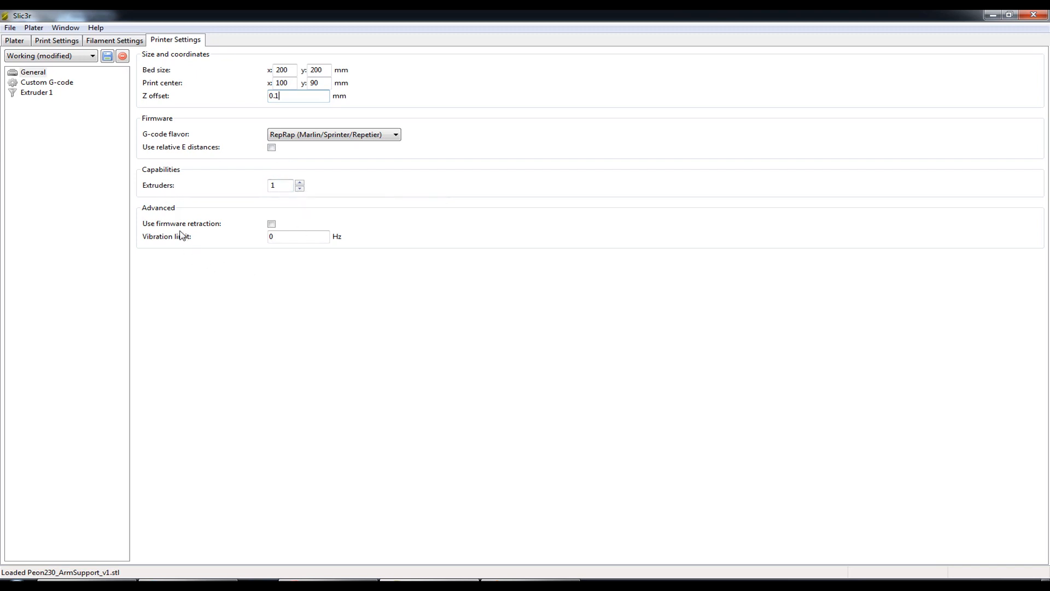
mouse_move(218, 192)
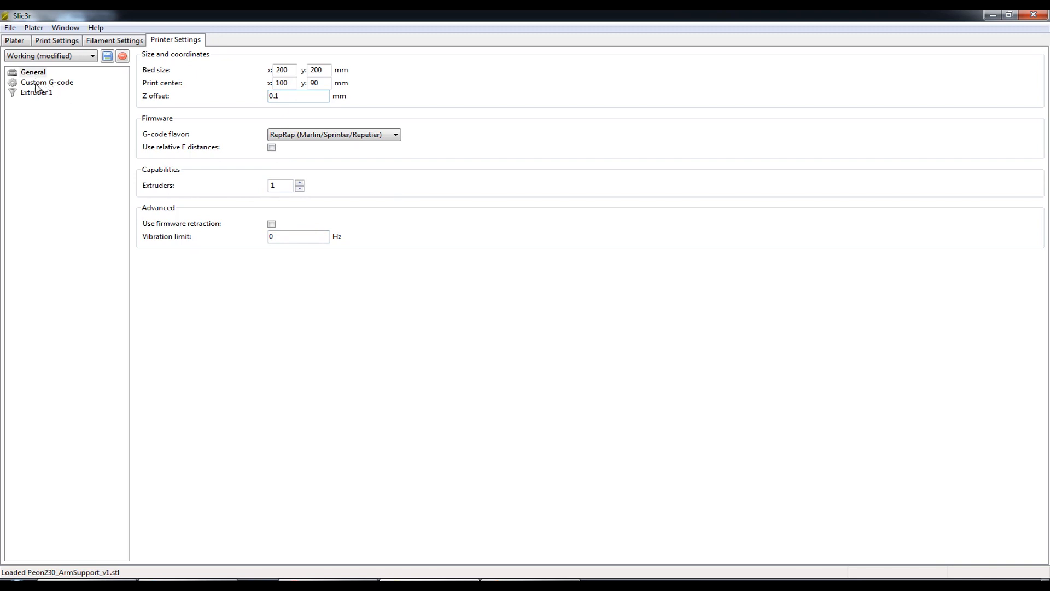
Step: Show the Custom G-code page and review the Start G-code lines G28 and G1 Z5
left_click(46, 81)
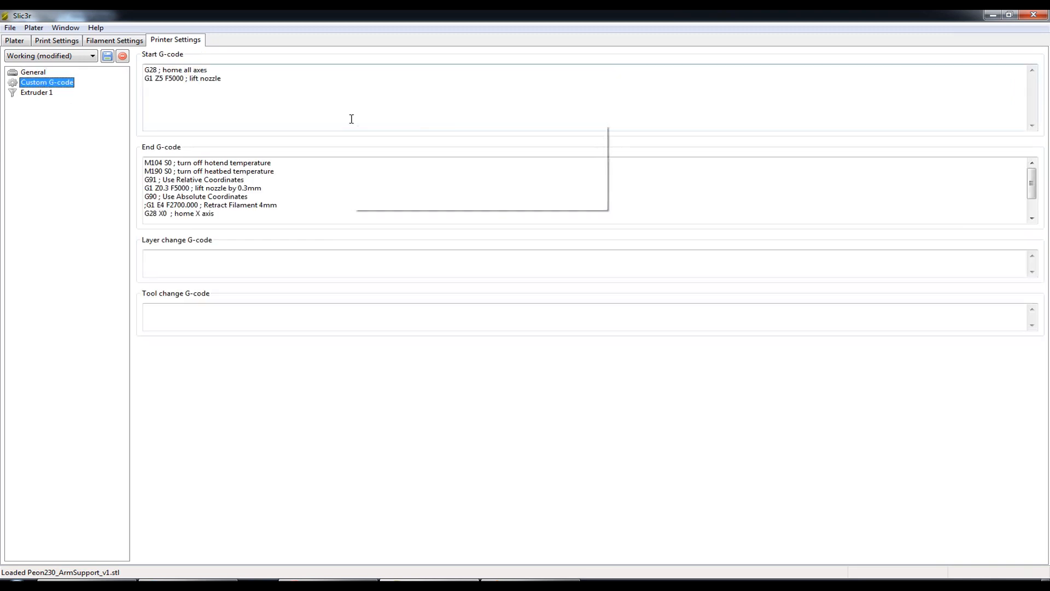
mouse_move(237, 80)
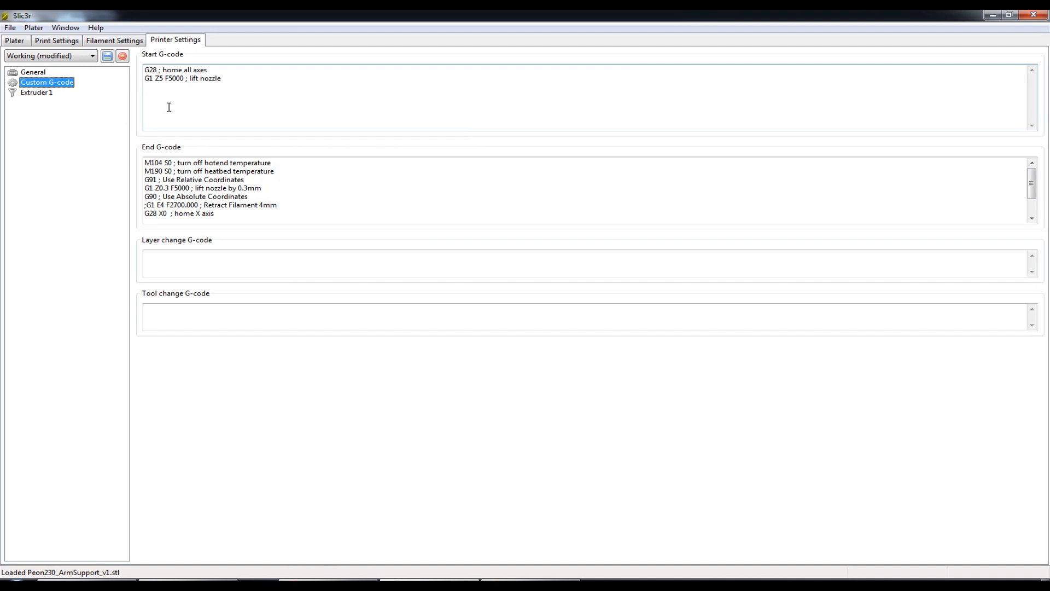
double_click(150, 70)
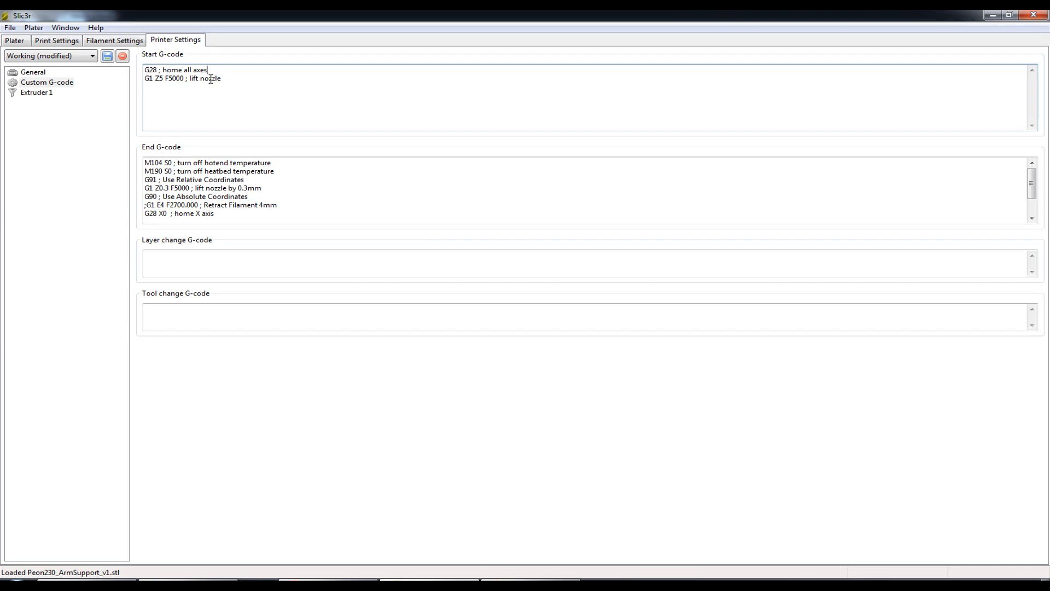
triple_click(176, 70)
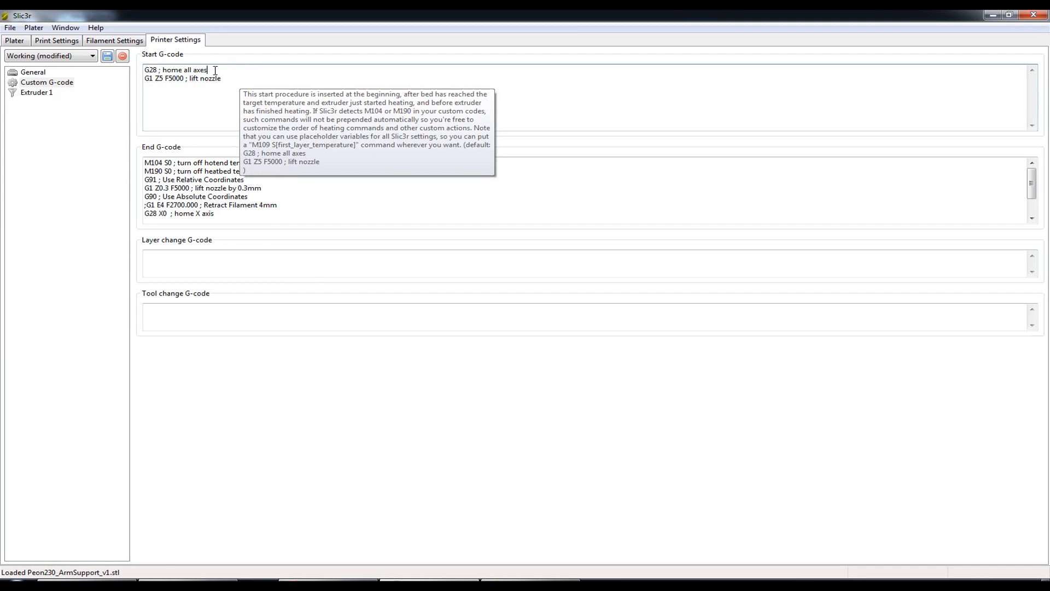
mouse_move(199, 98)
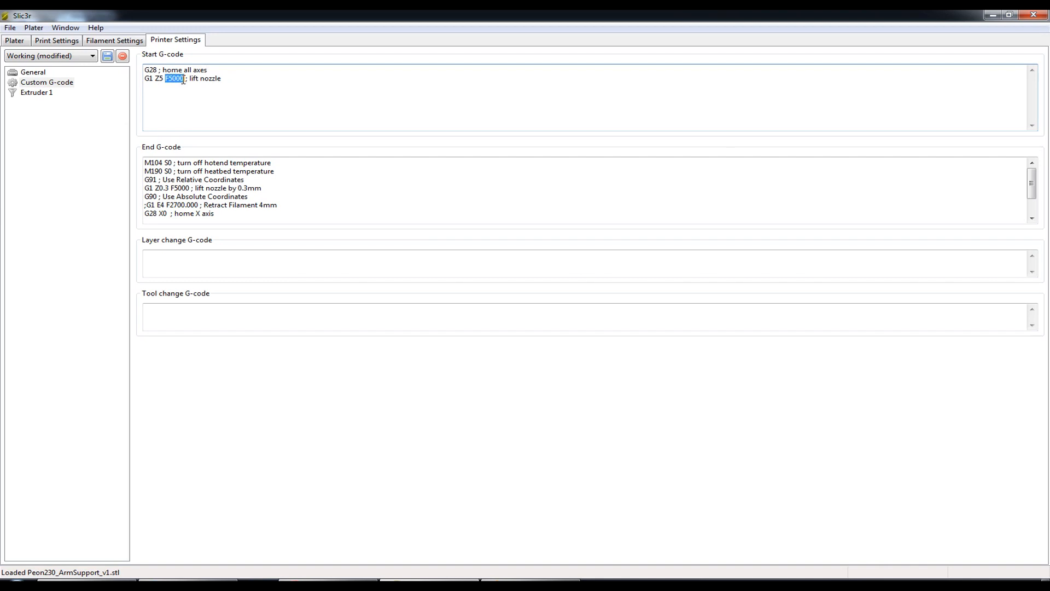
mouse_move(192, 121)
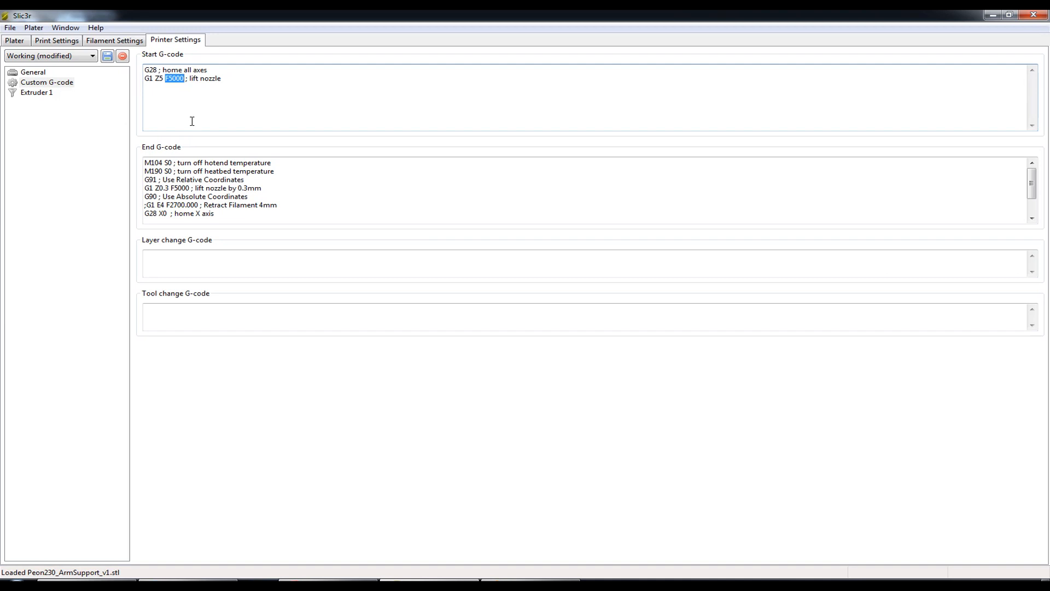
mouse_move(226, 87)
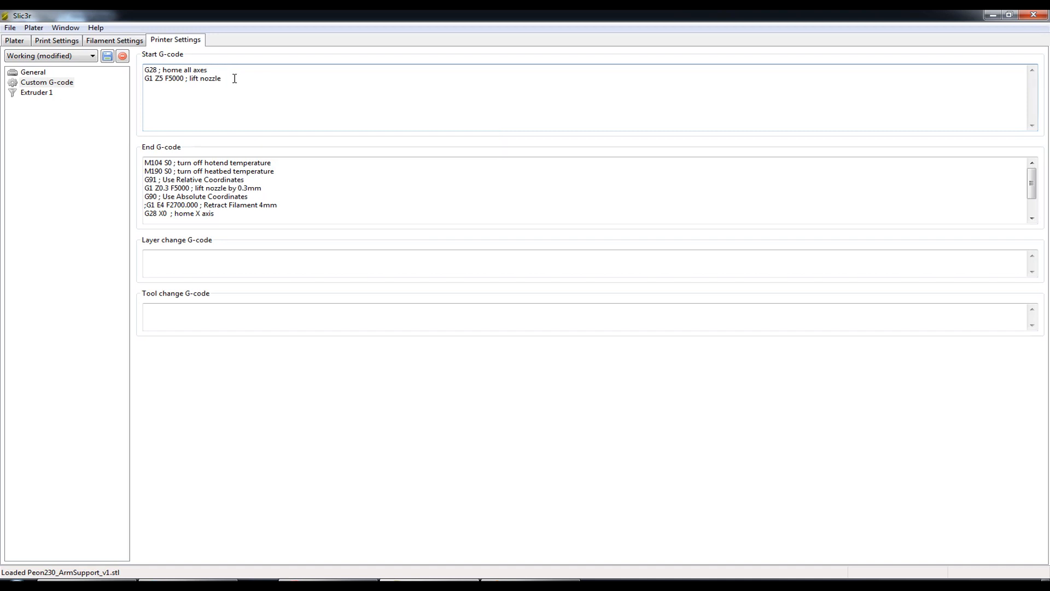
mouse_move(250, 188)
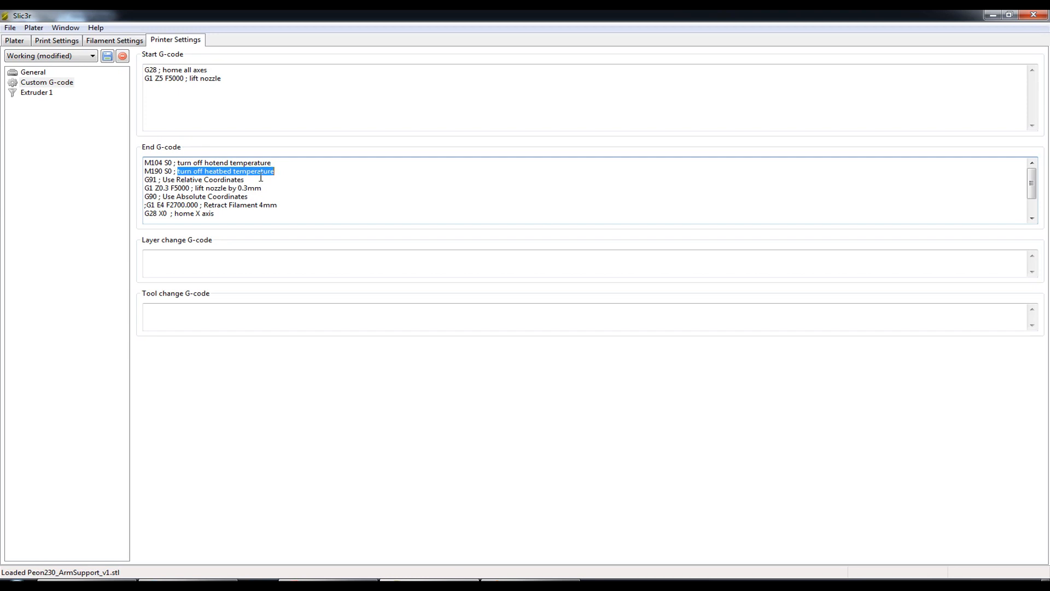
Step: Review the End G-code heater and heatbed shutoff lines
left_click(280, 173)
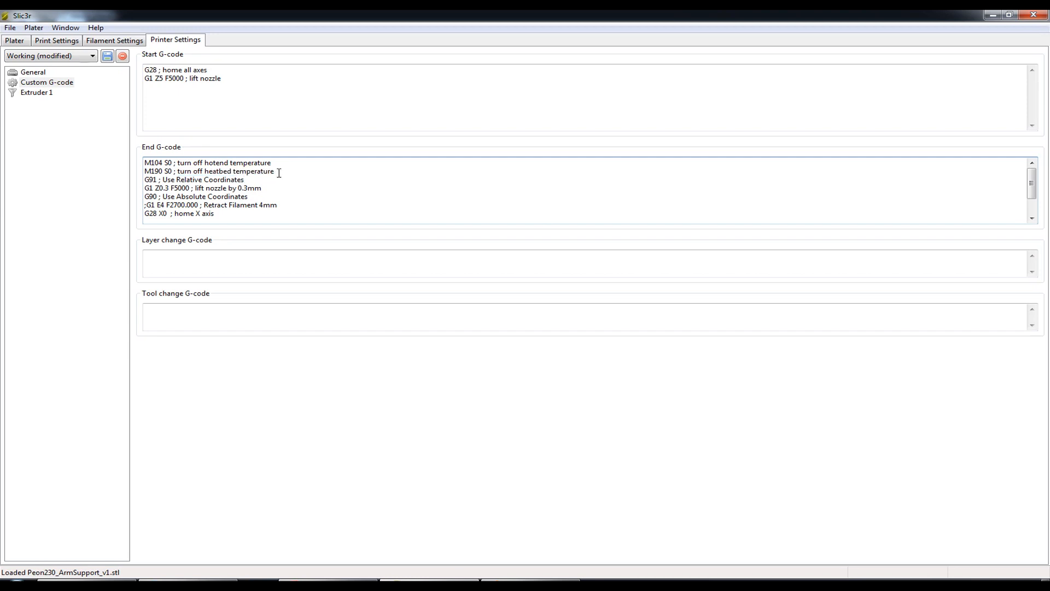
triple_click(208, 171)
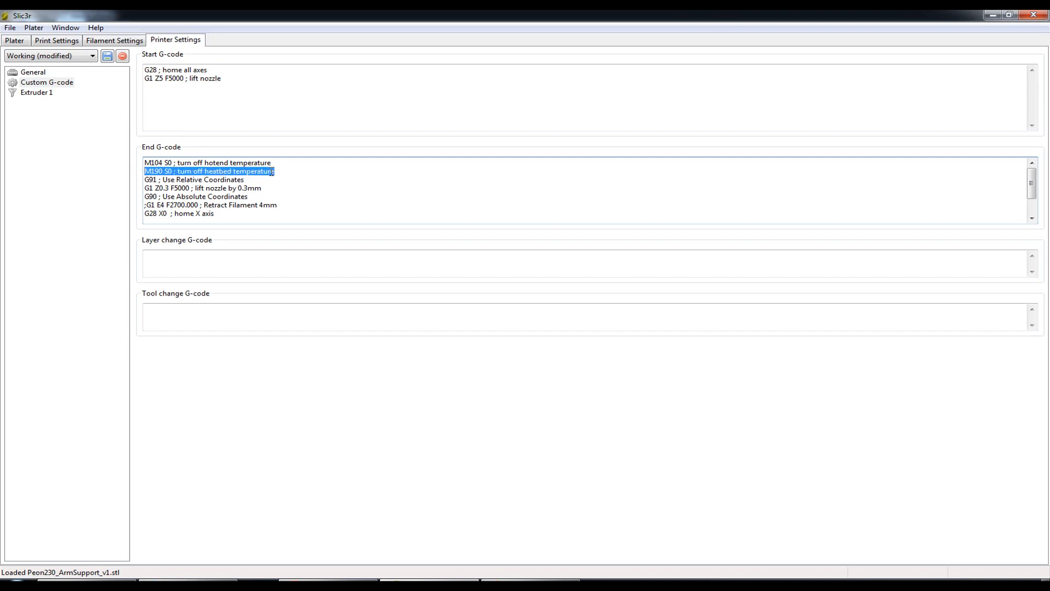
left_click(209, 187)
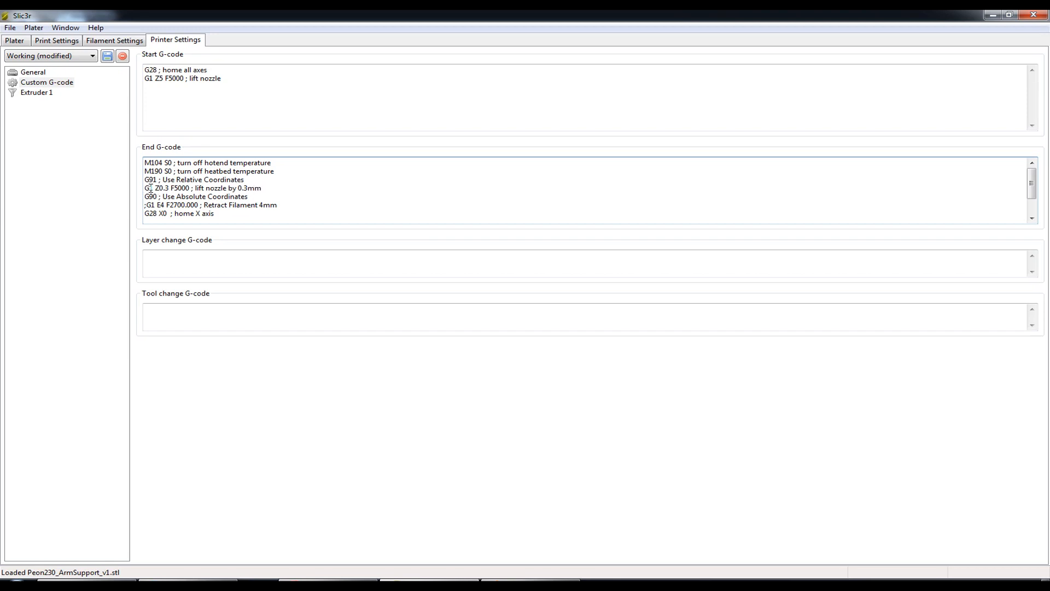
left_click_drag(165, 162, 203, 171)
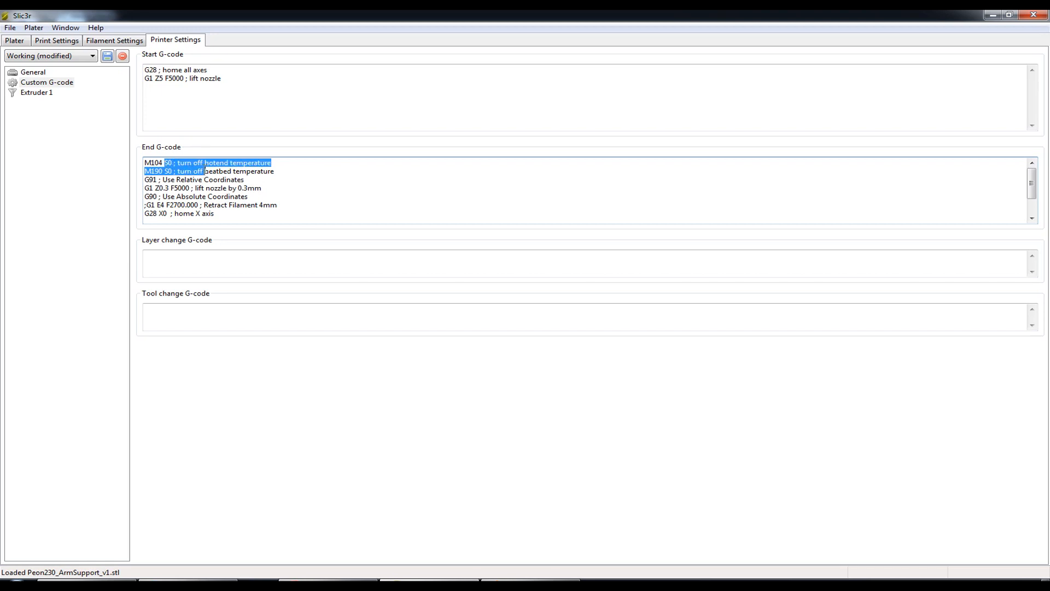
left_click(154, 188)
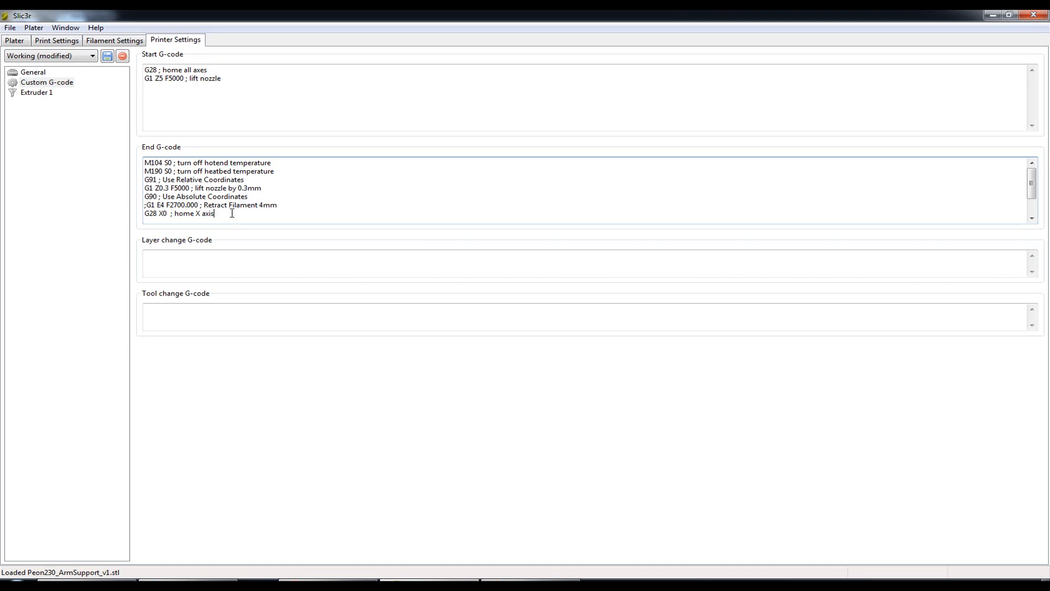
mouse_move(214, 213)
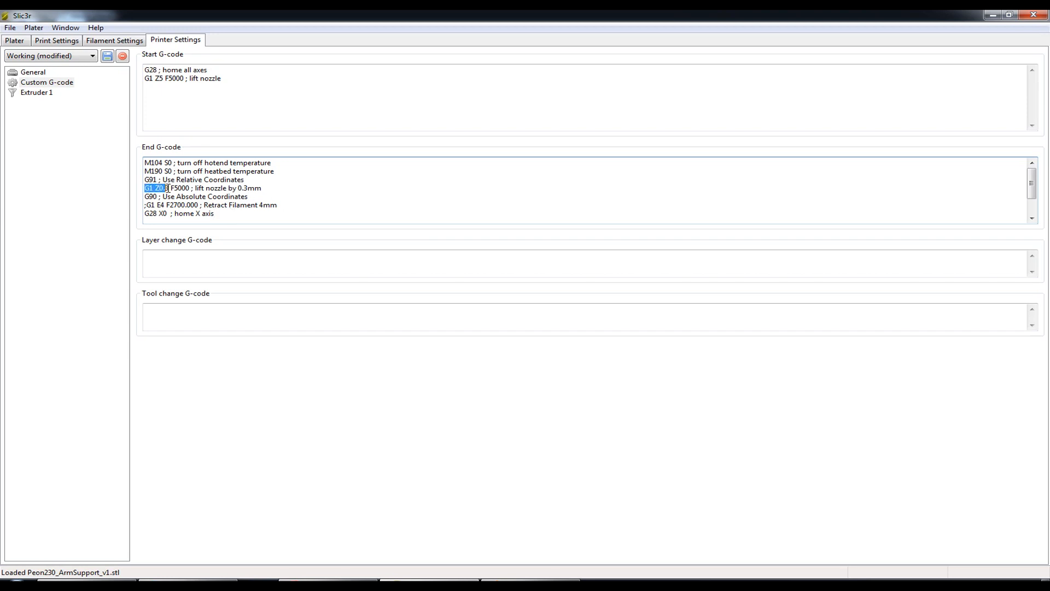
Step: Review the End G-code nozzle lift and X homing lines
left_click(264, 188)
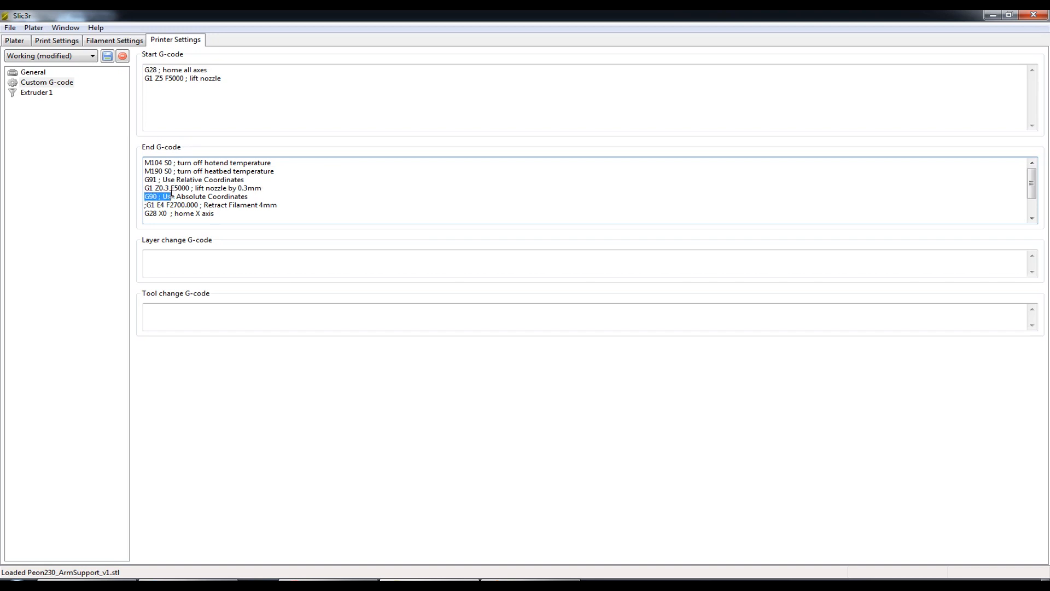
left_click(217, 196)
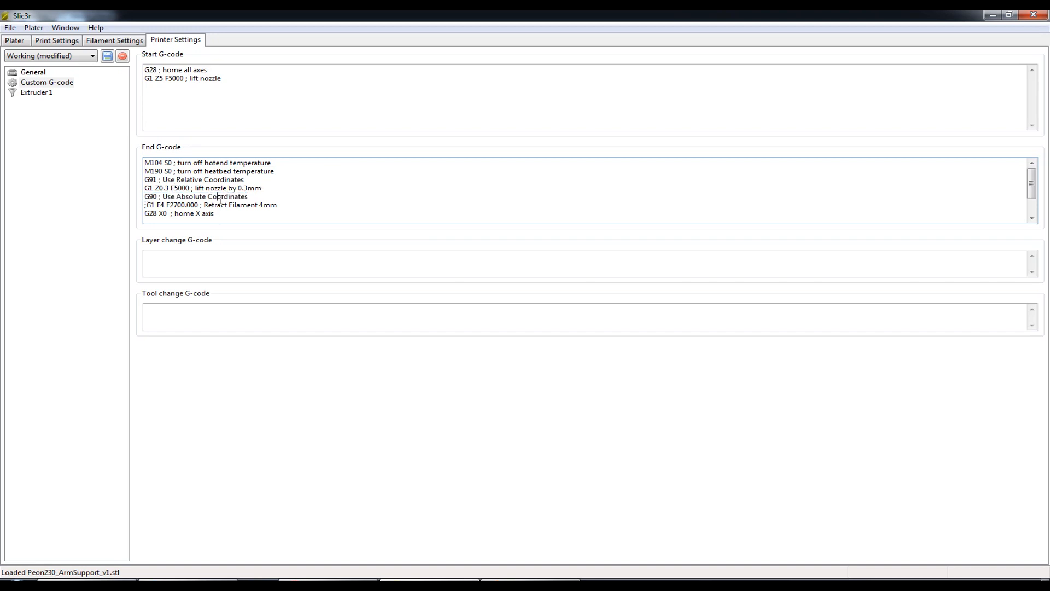
double_click(186, 179)
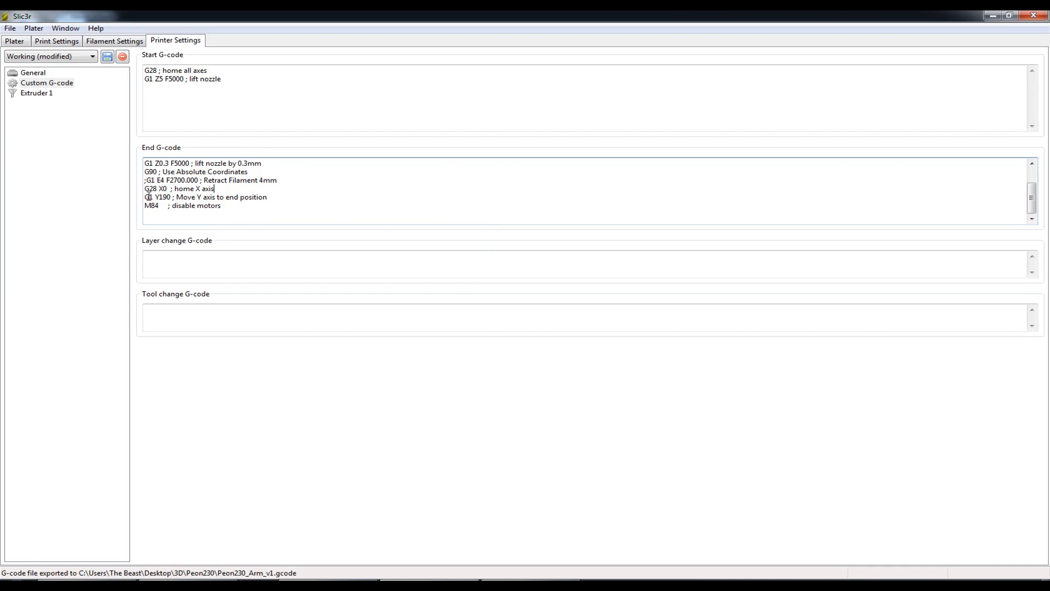
Step: Review the End G-code G1 Y190 move and M84 motor shutdown, then show Extruder 1
double_click(161, 197)
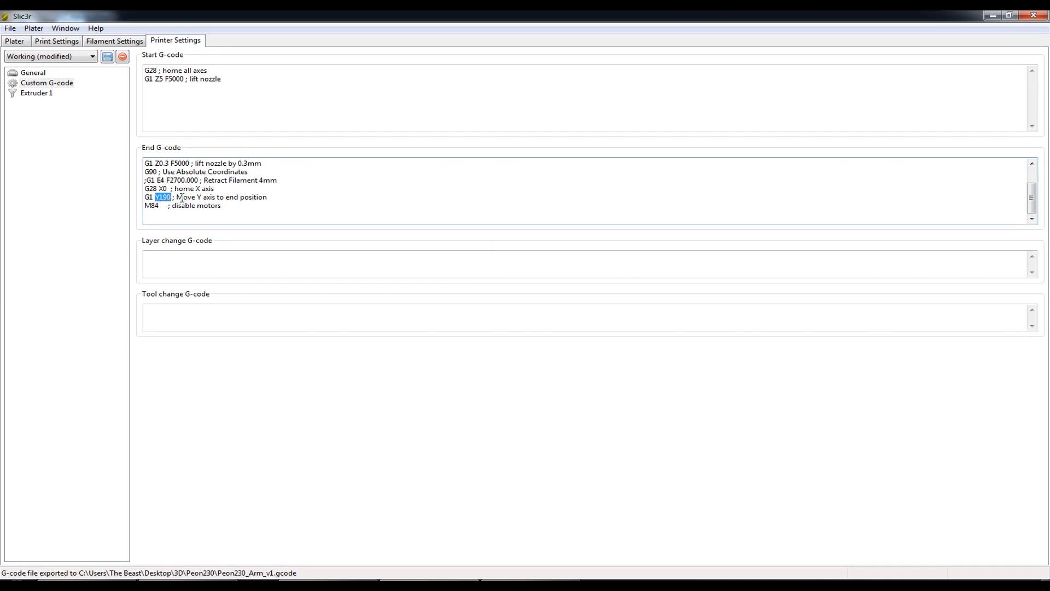
left_click(205, 196)
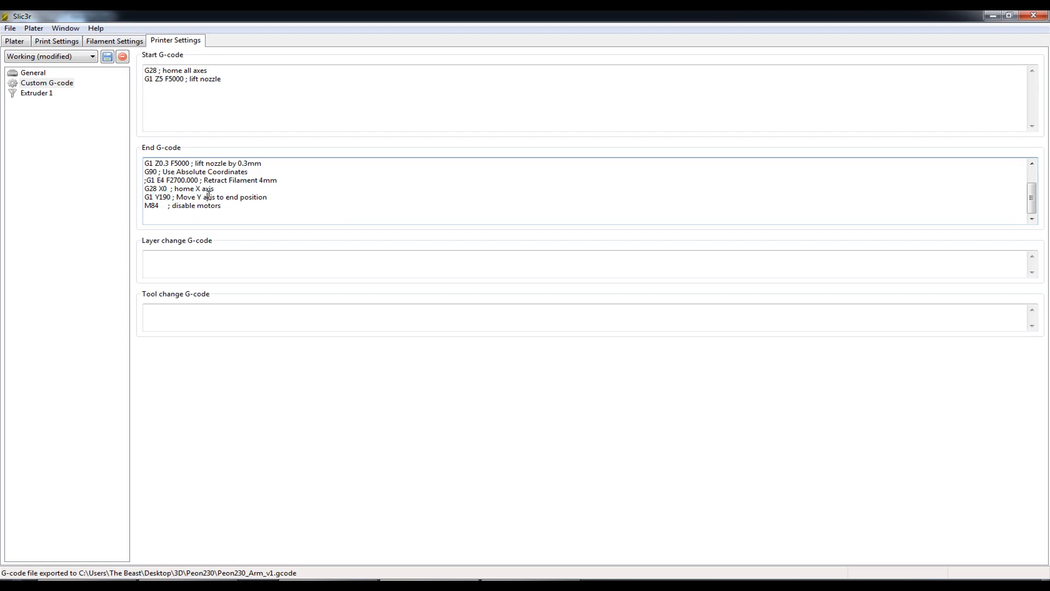
left_click_drag(176, 197, 266, 196)
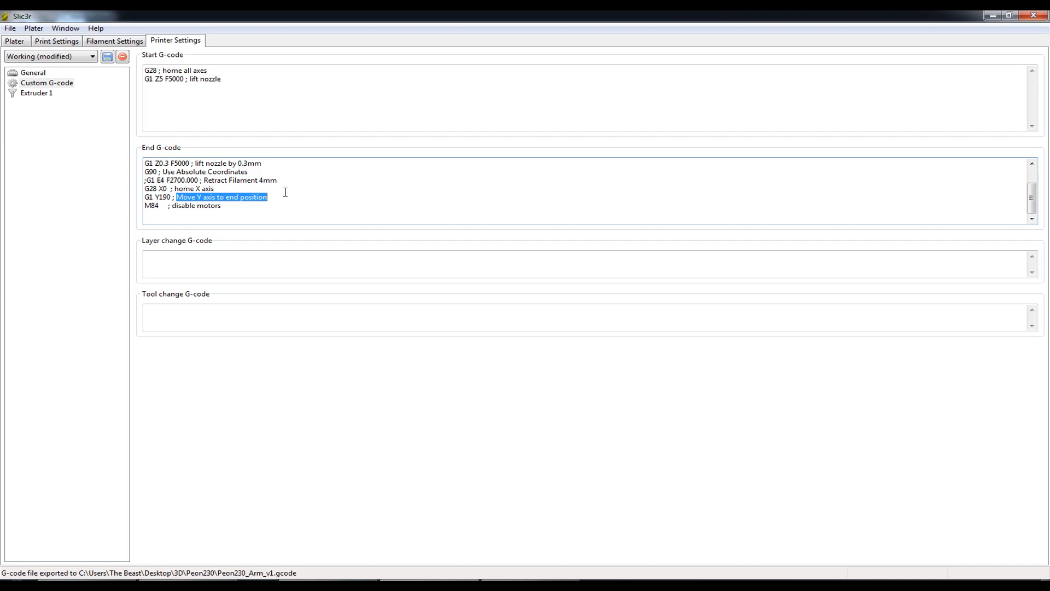
mouse_move(245, 208)
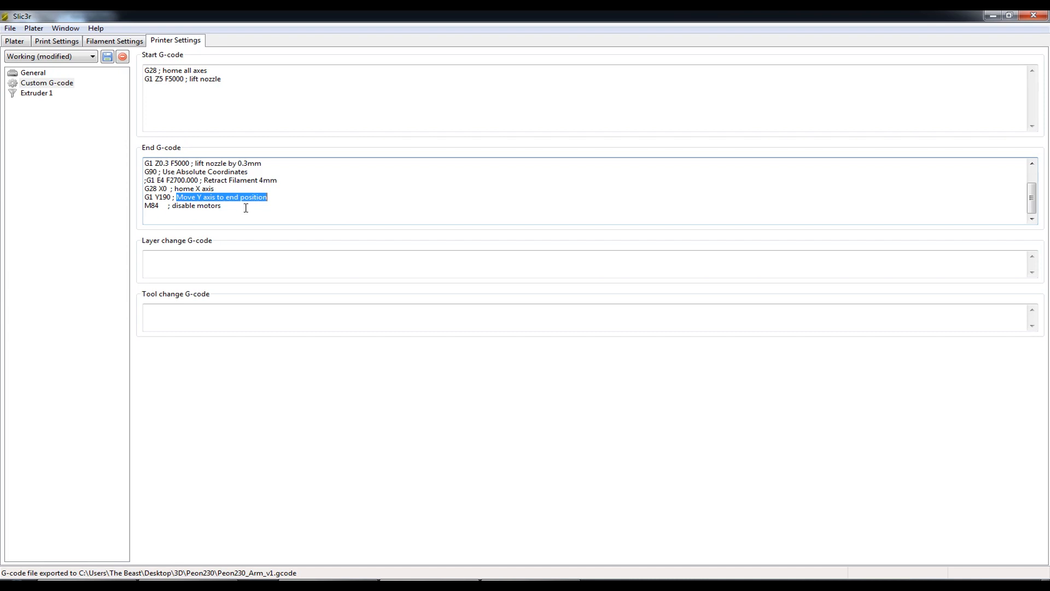
mouse_move(246, 204)
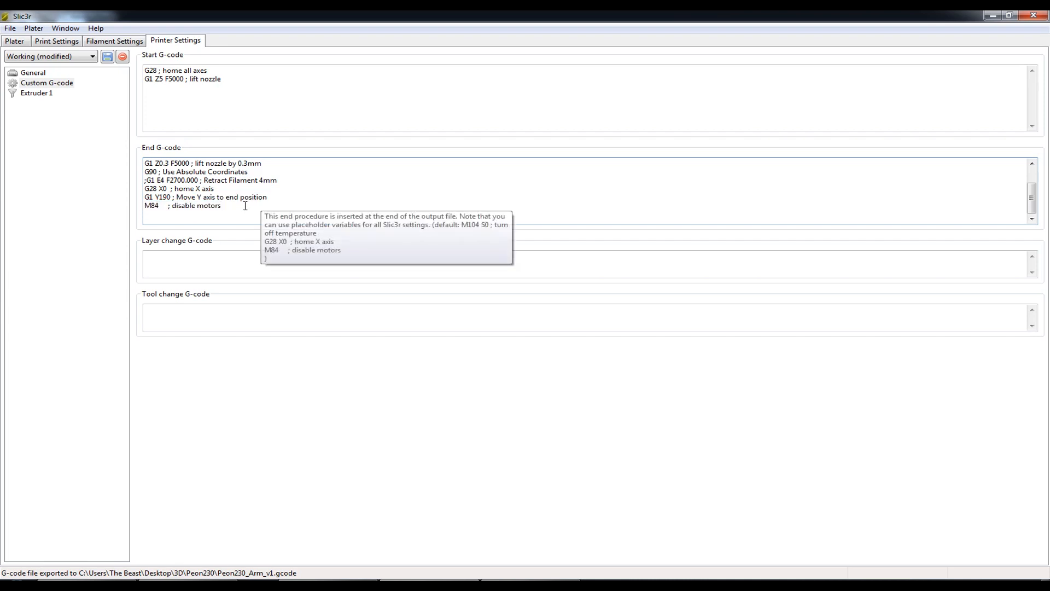
left_click(36, 92)
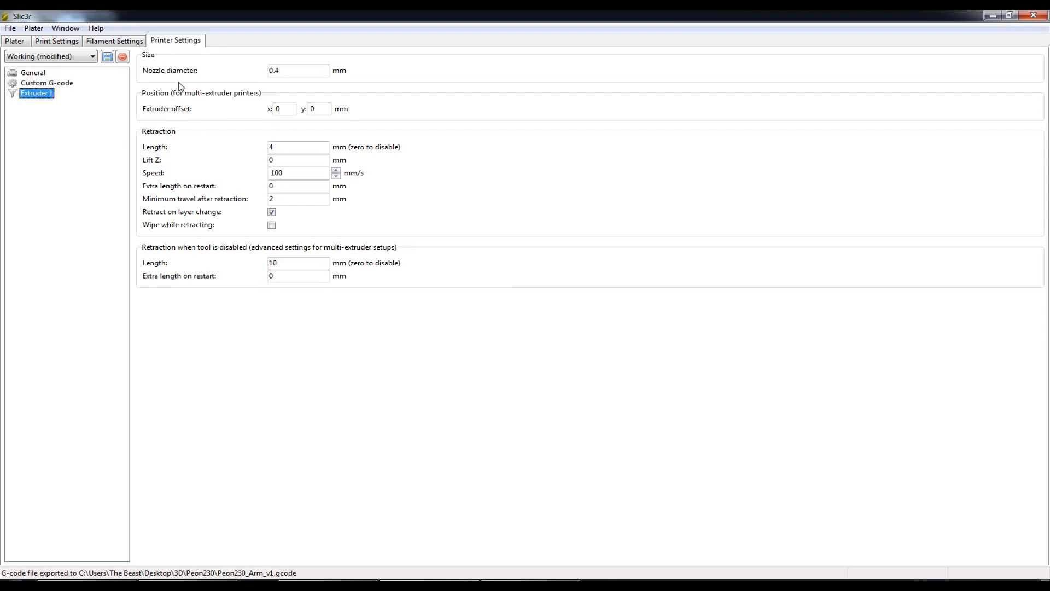
left_click(297, 70)
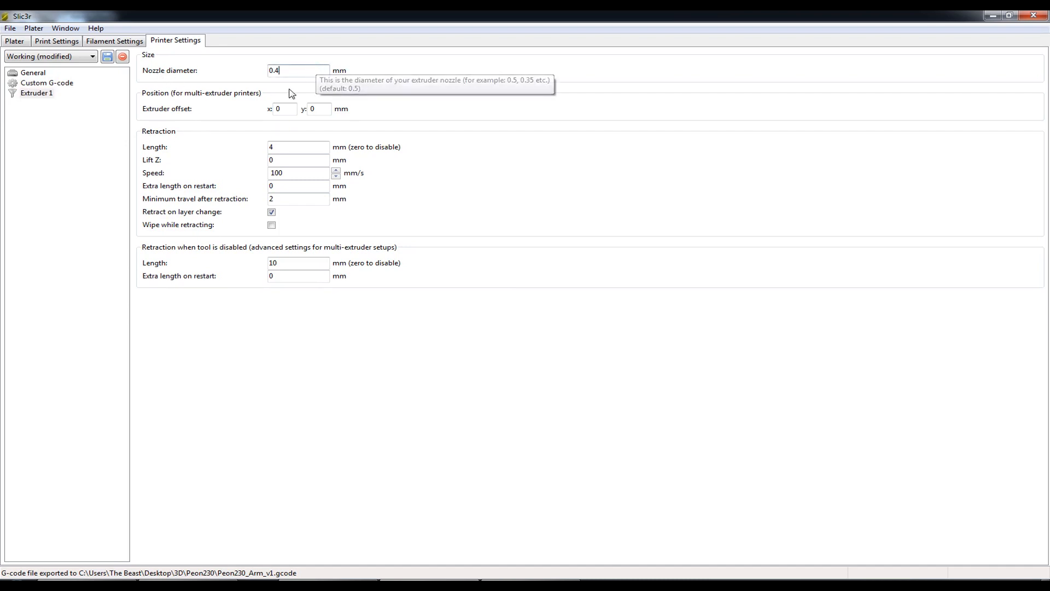
mouse_move(140, 72)
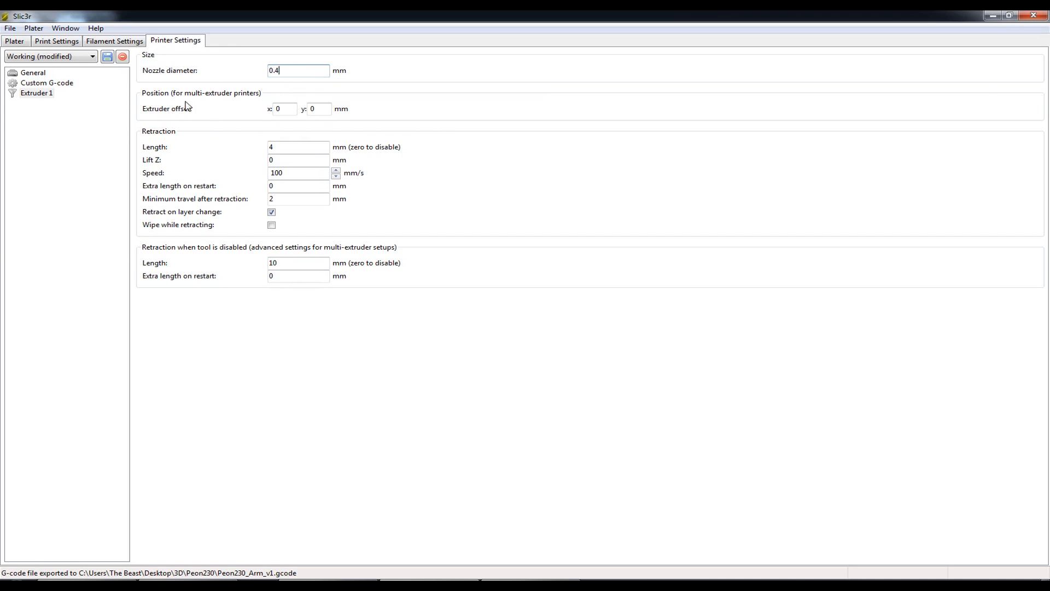
mouse_move(230, 143)
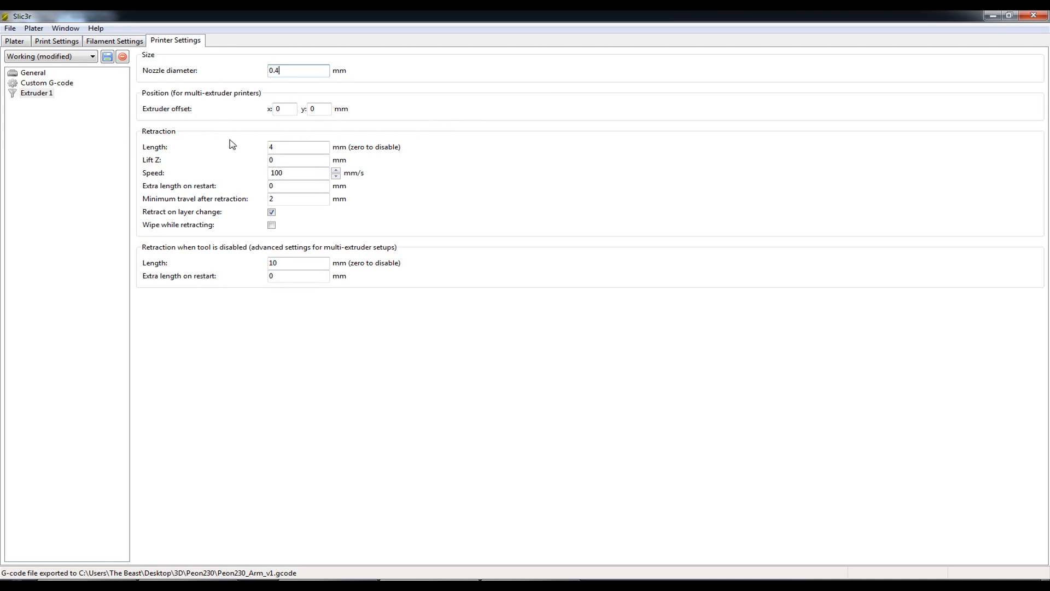
mouse_move(238, 177)
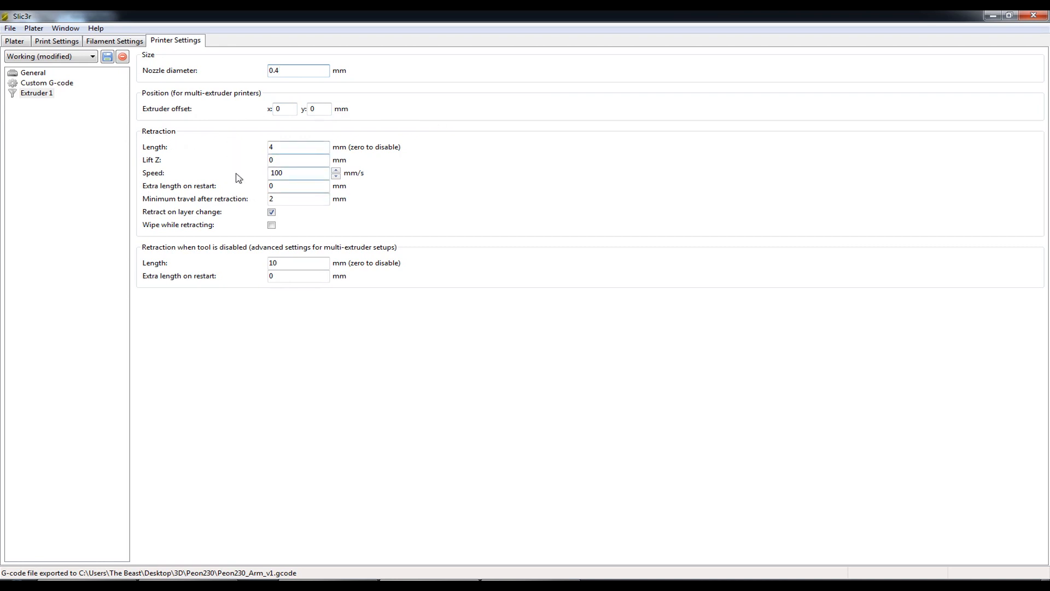
mouse_move(310, 151)
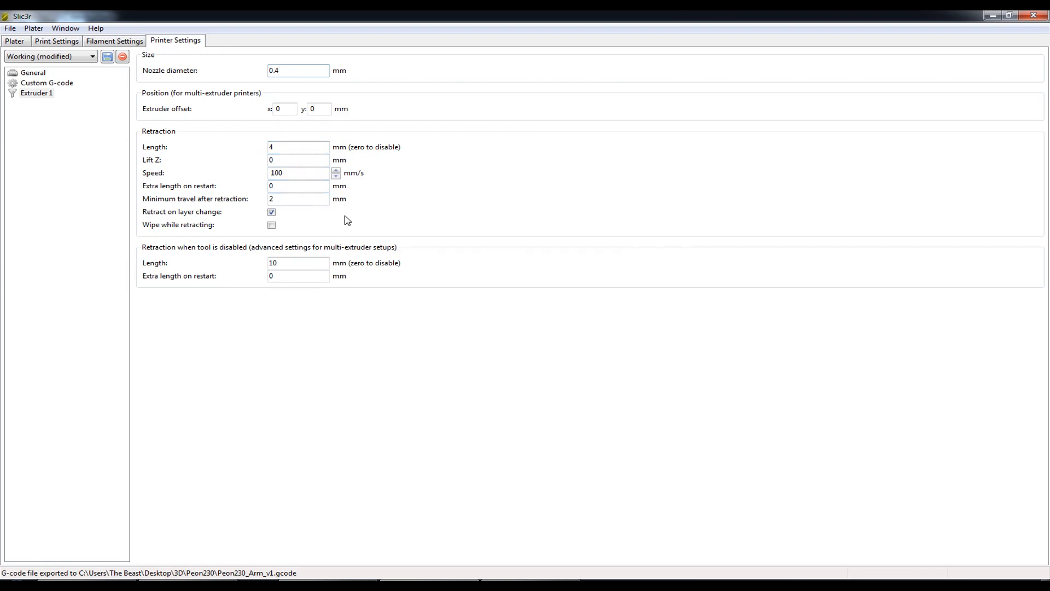
left_click(298, 70)
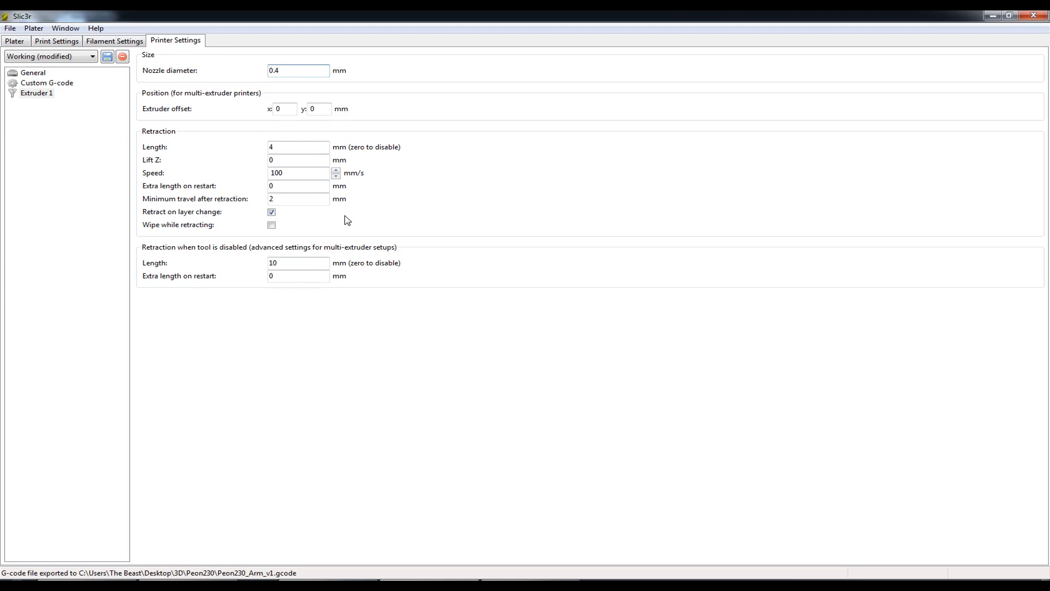
left_click(298, 70)
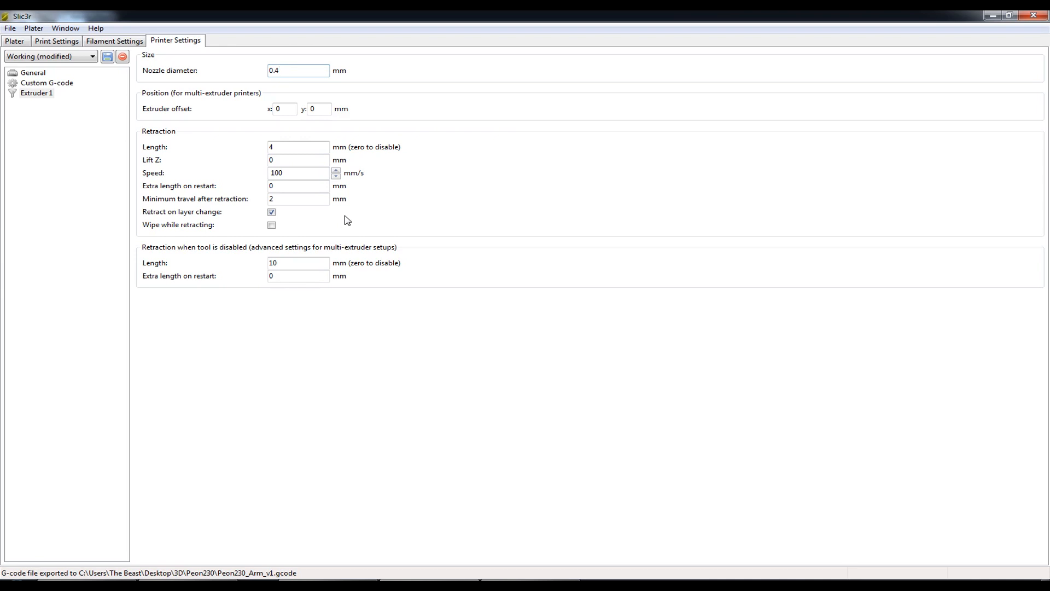
mouse_move(296, 147)
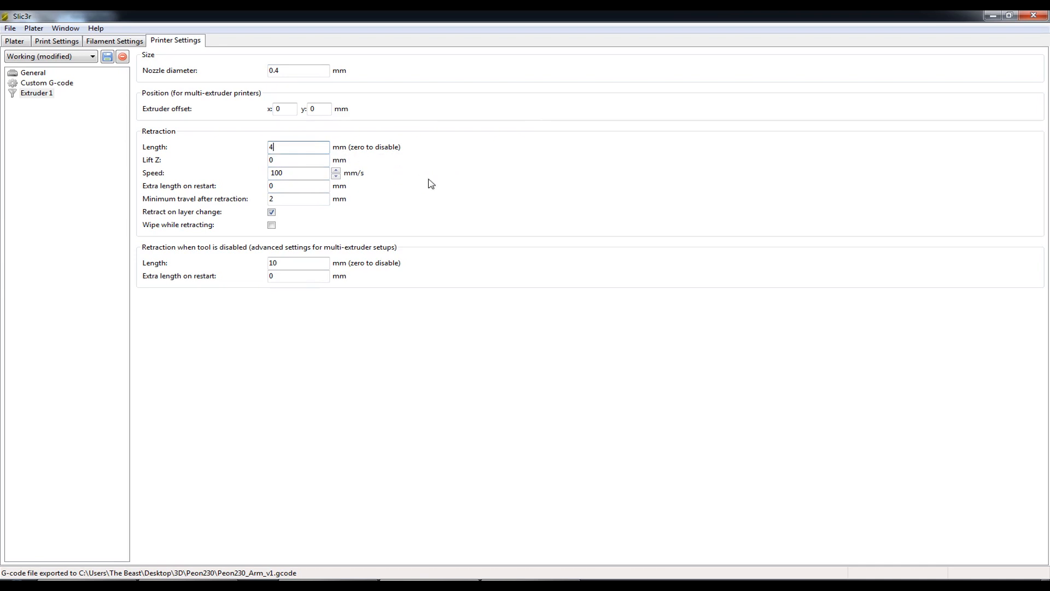
mouse_move(427, 184)
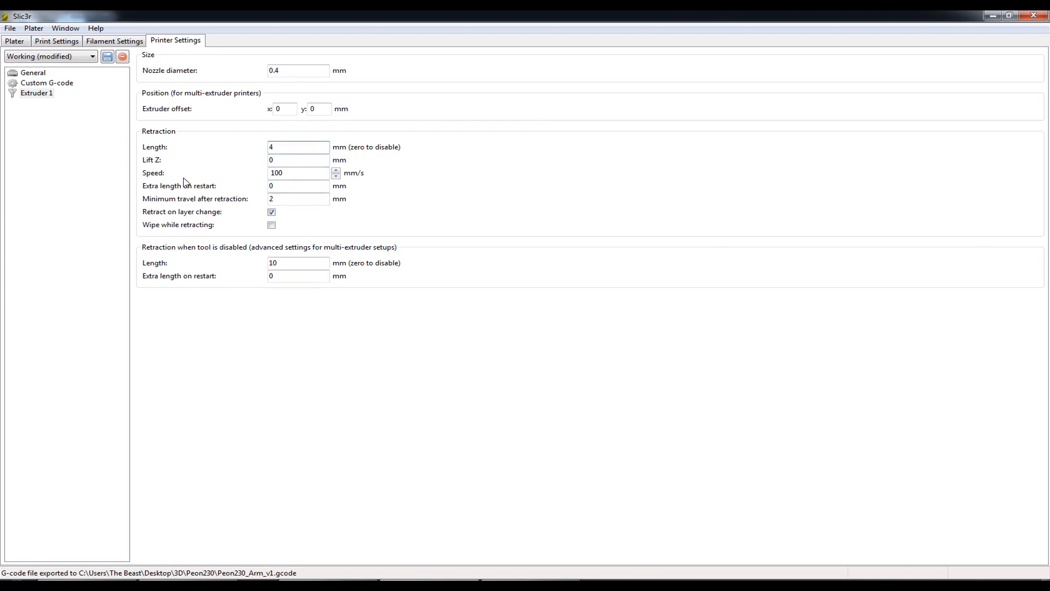
mouse_move(313, 175)
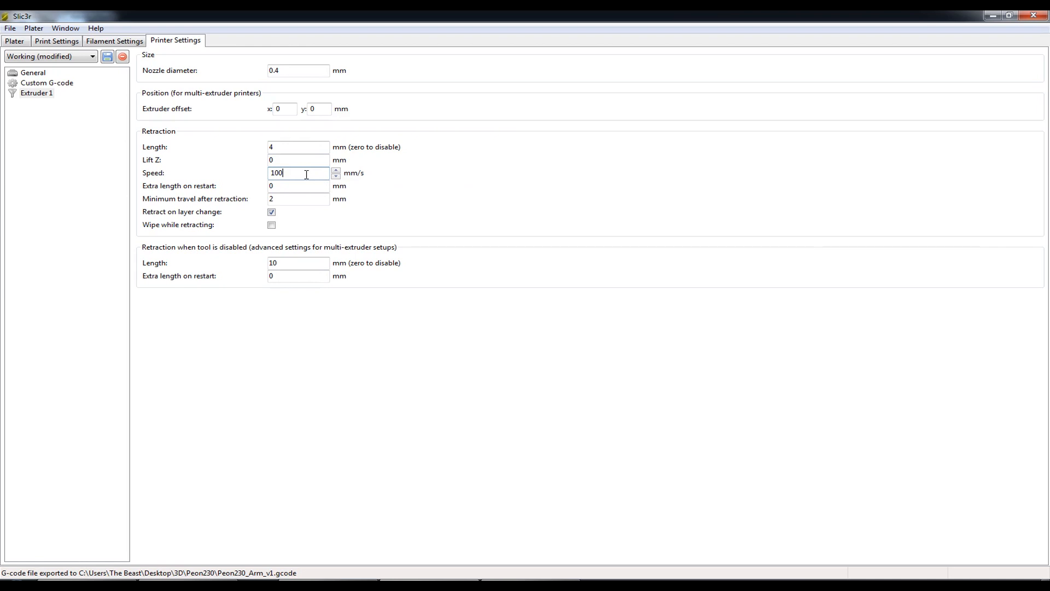
mouse_move(297, 147)
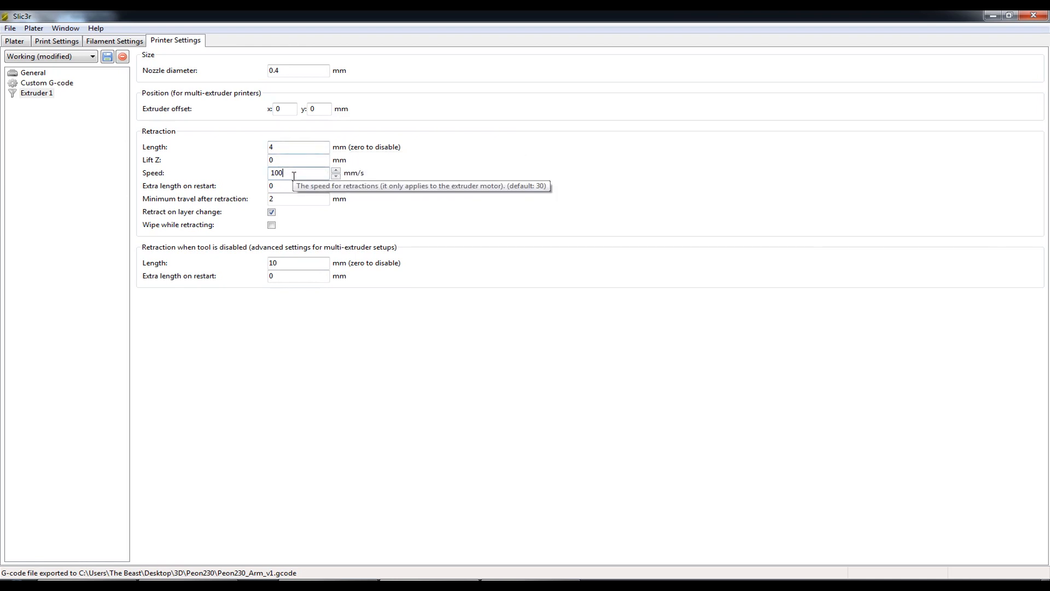
mouse_move(368, 175)
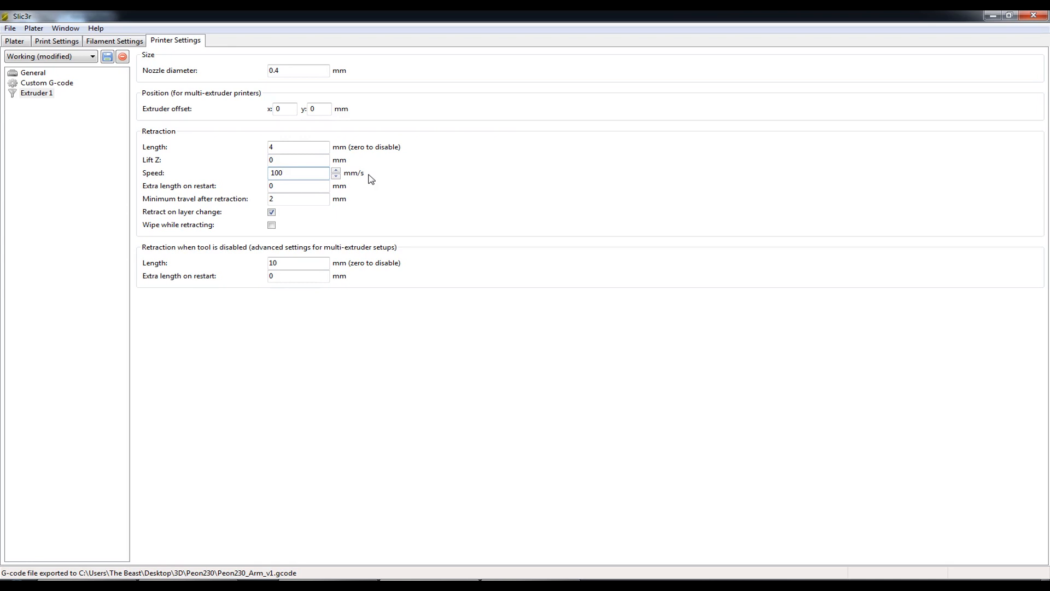
left_click(298, 172)
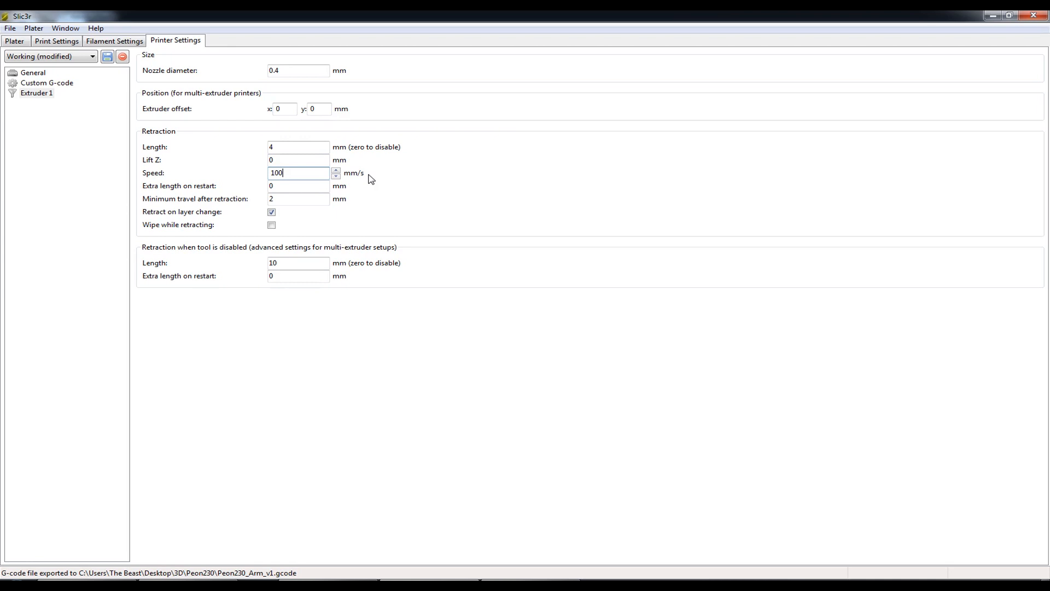
mouse_move(301, 173)
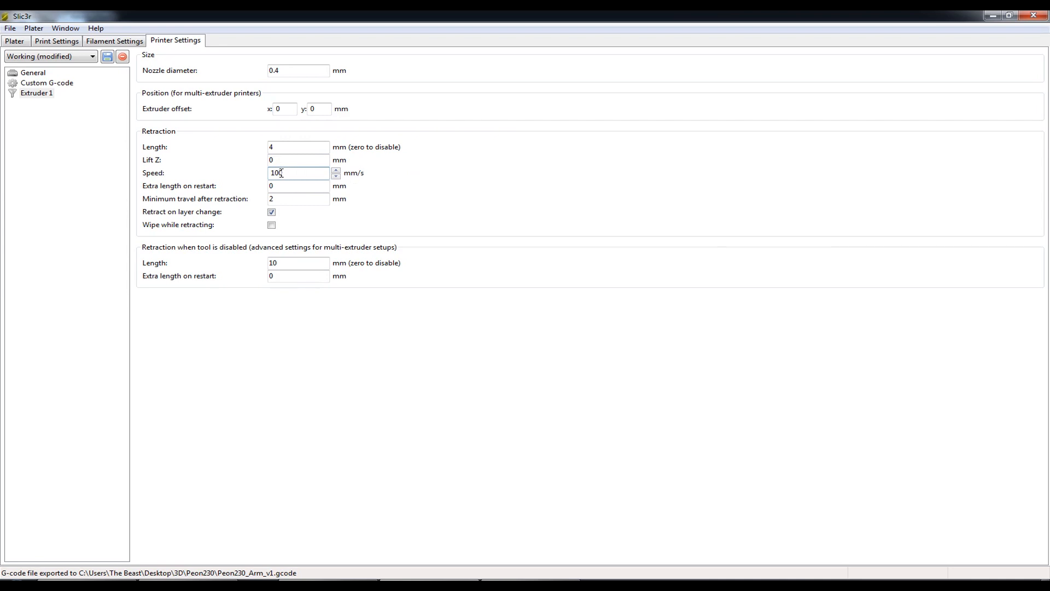
mouse_move(300, 173)
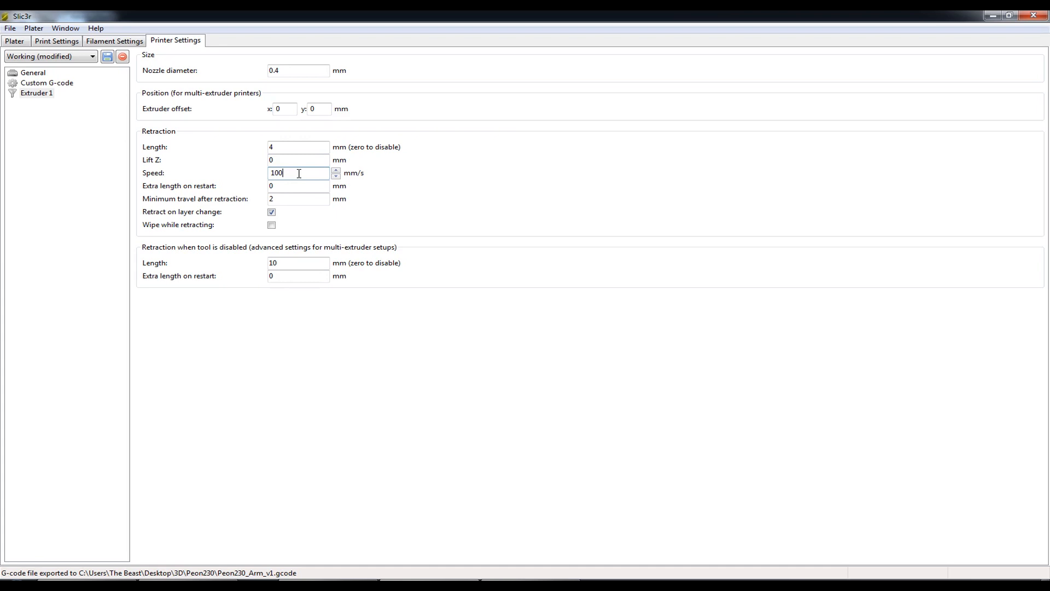
mouse_move(215, 207)
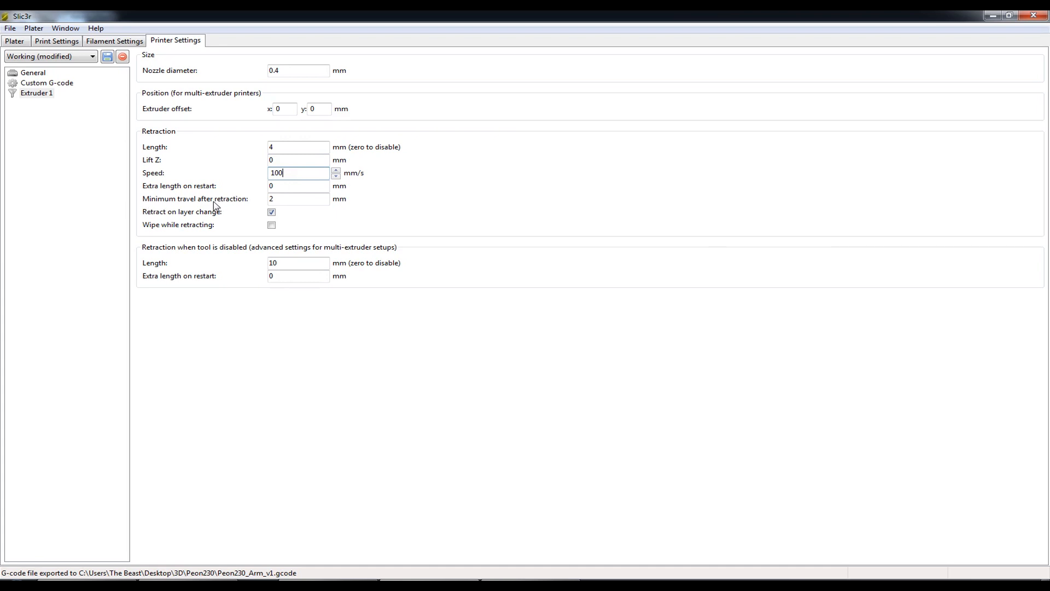
mouse_move(298, 198)
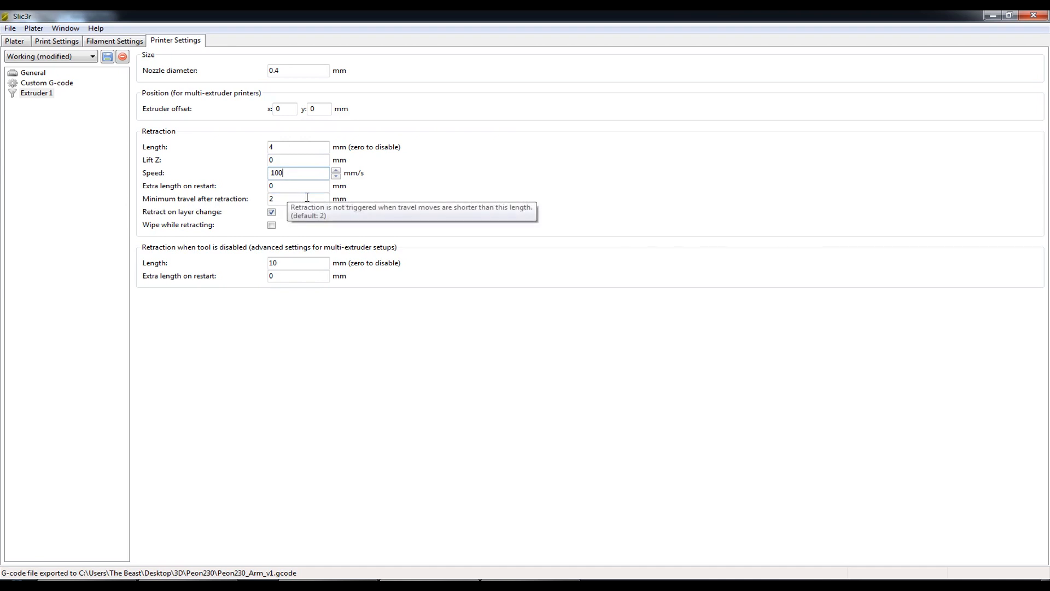
mouse_move(159, 220)
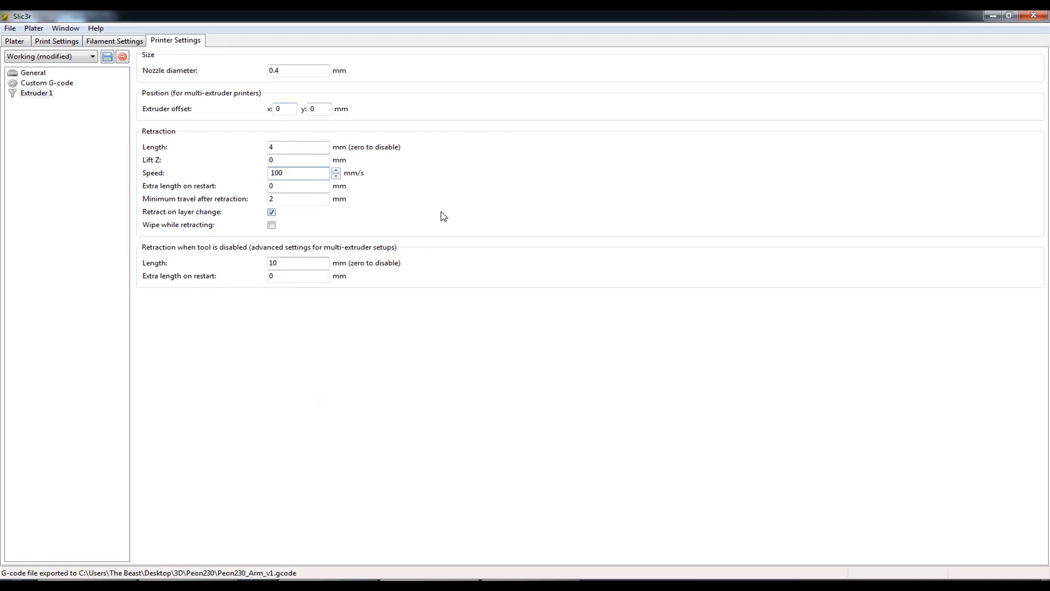
mouse_move(498, 328)
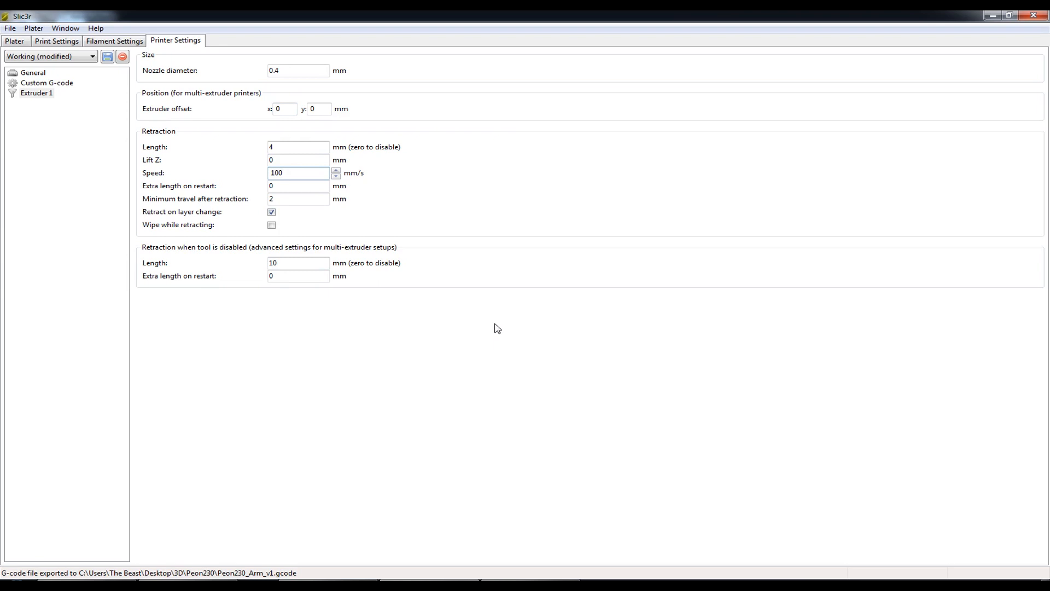
Step: Export the arm model's G-code as Peon230_Arm_v1.gcode from the Plater
left_click(14, 41)
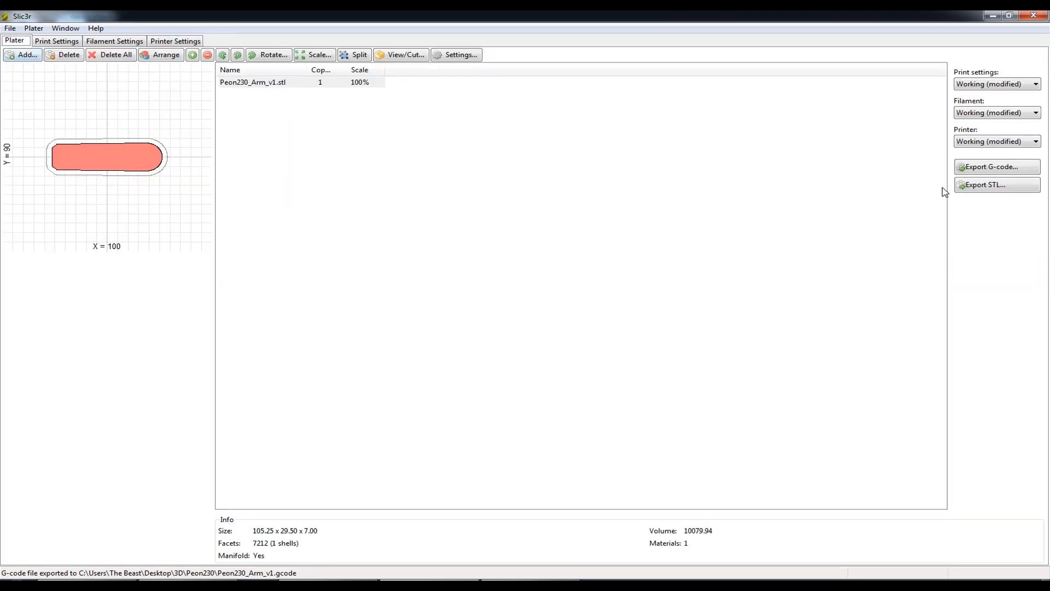
left_click(995, 167)
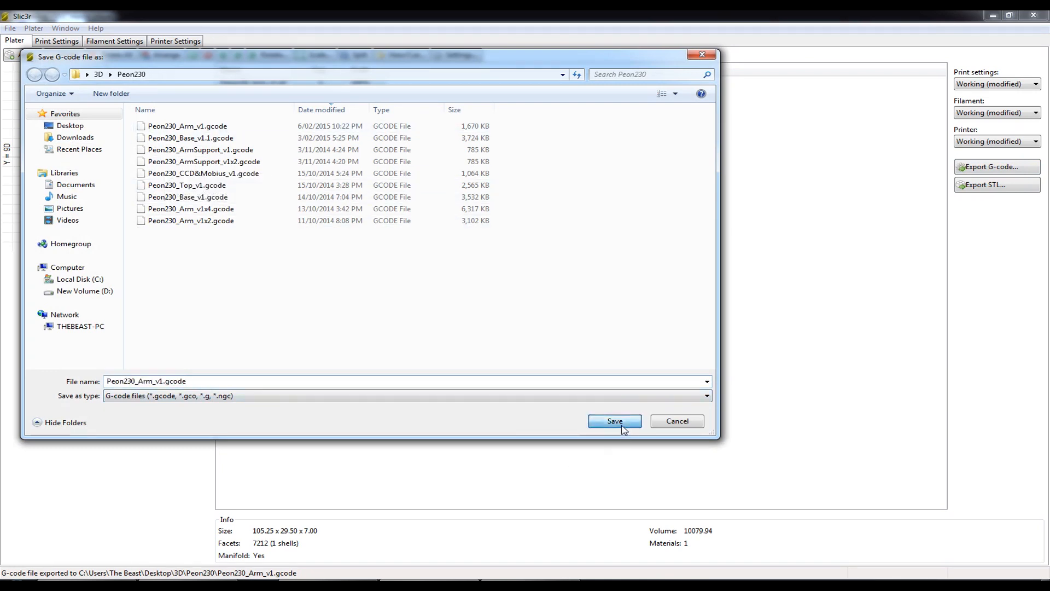
left_click(613, 421)
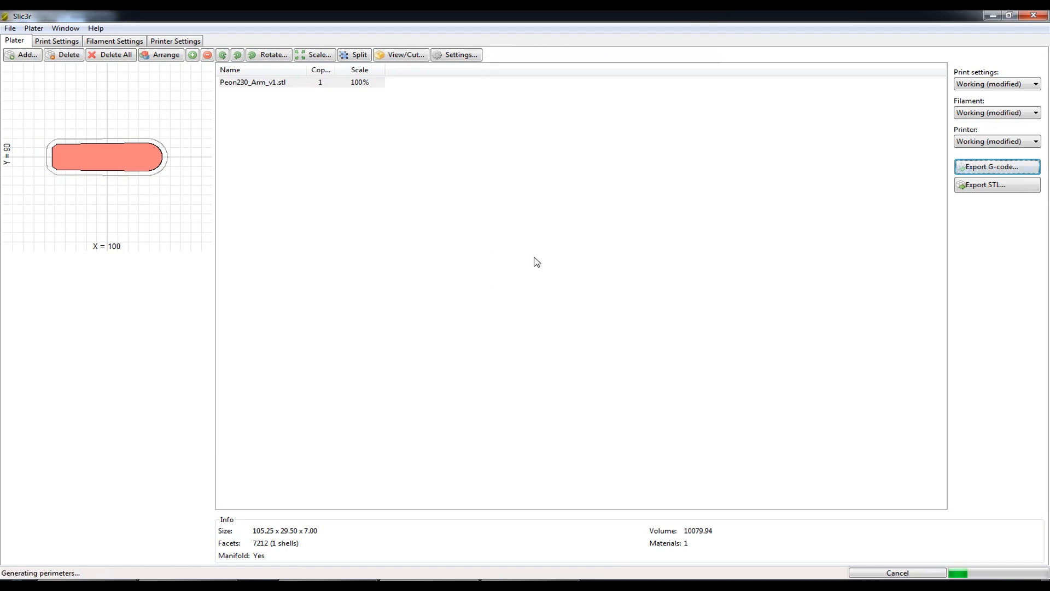